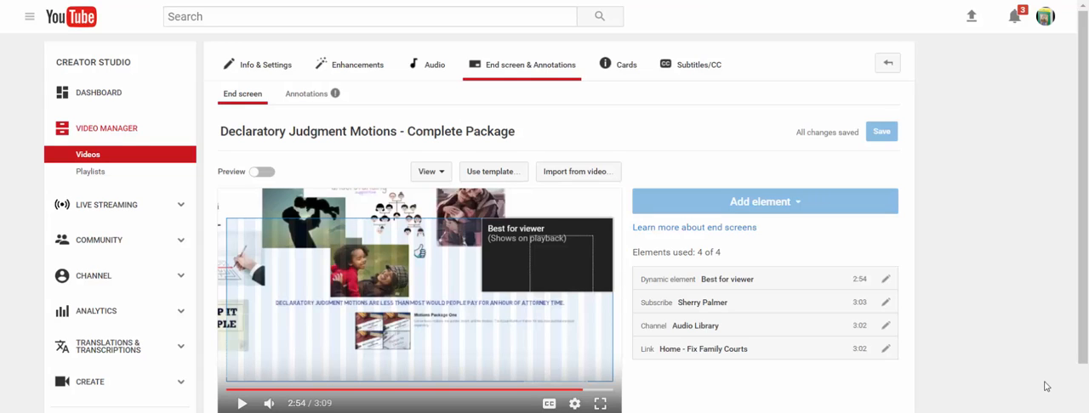
pyautogui.moveTo(1042, 385)
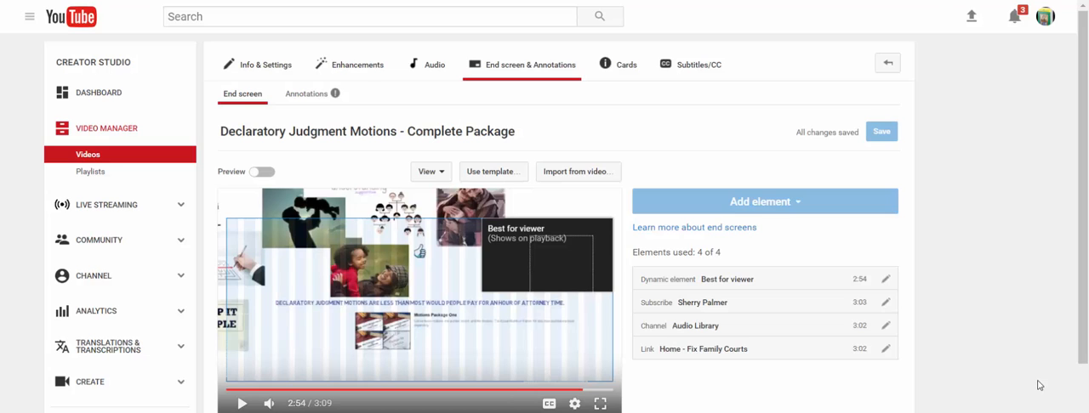
pyautogui.moveTo(548, 264)
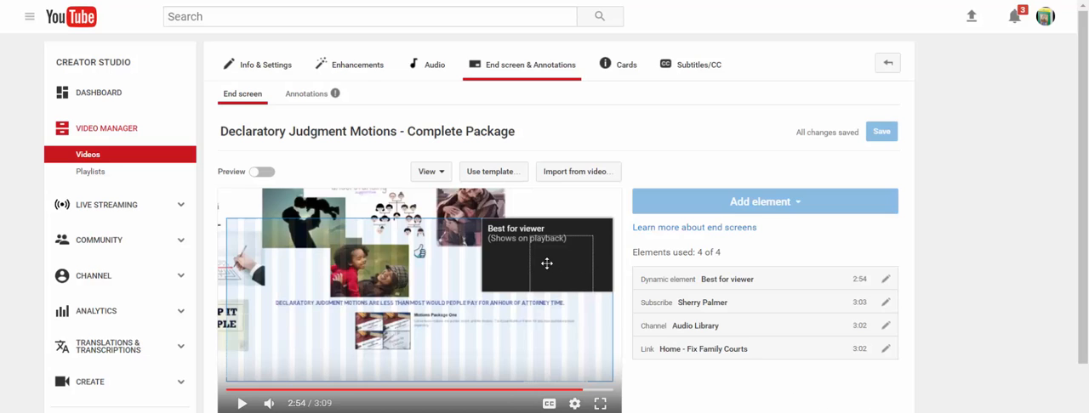
pyautogui.moveTo(987, 327)
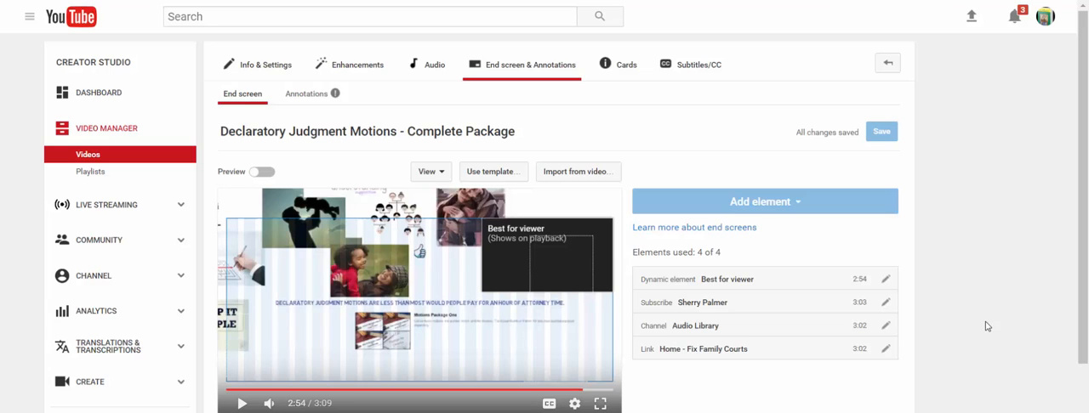
pyautogui.moveTo(1006, 409)
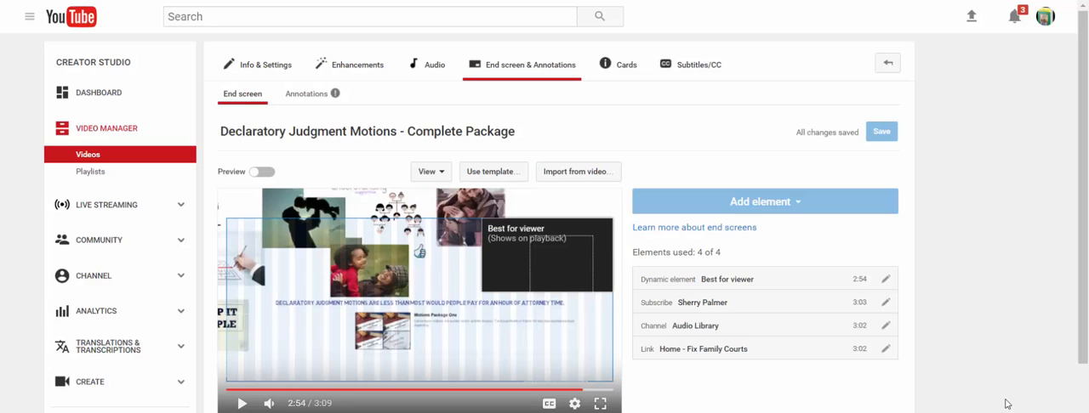
pyautogui.moveTo(1026, 382)
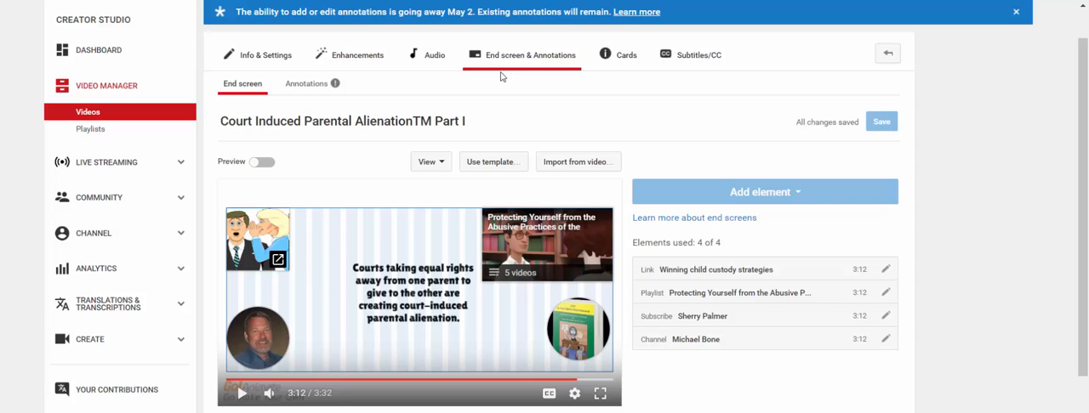
pyautogui.moveTo(789, 195)
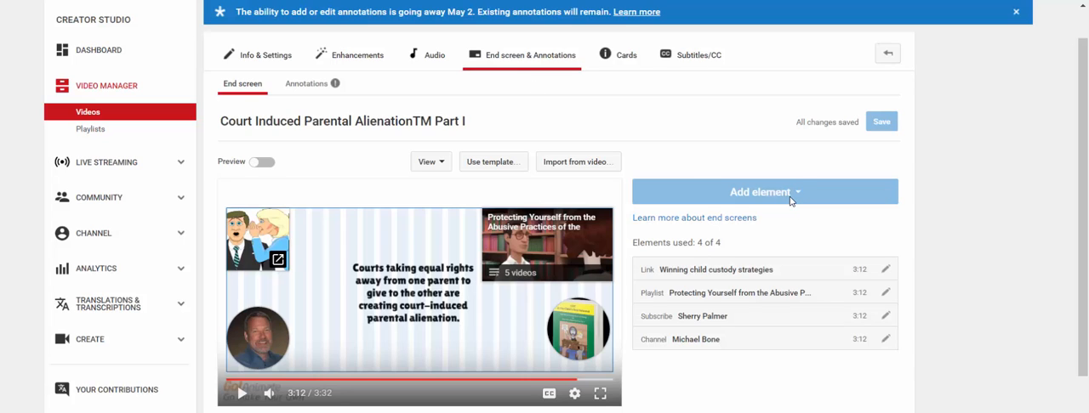
pyautogui.moveTo(785, 212)
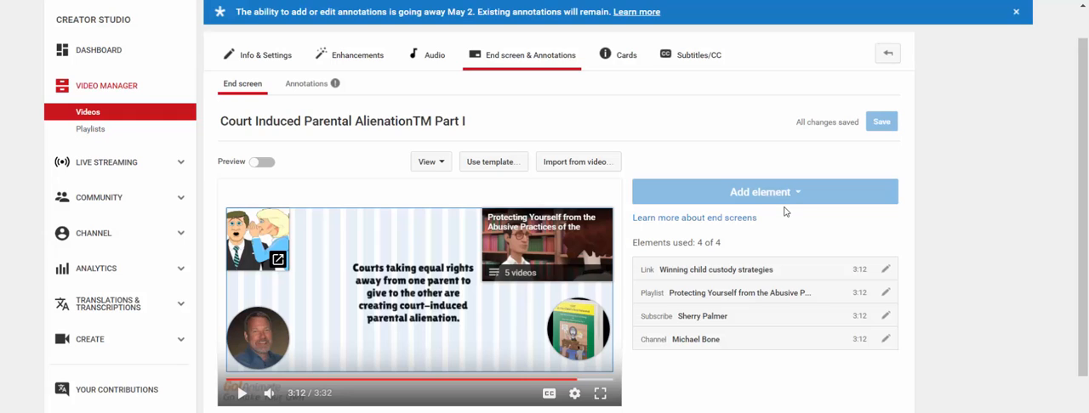
pyautogui.moveTo(819, 269)
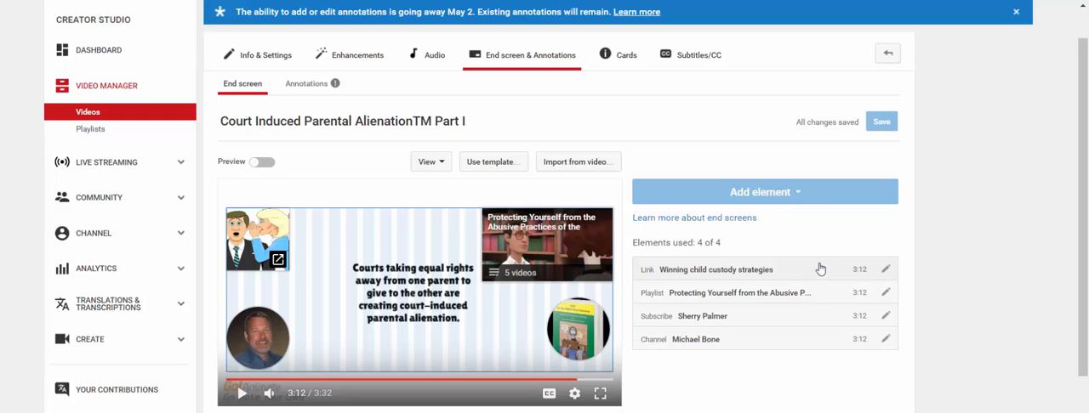
pyautogui.moveTo(673, 293)
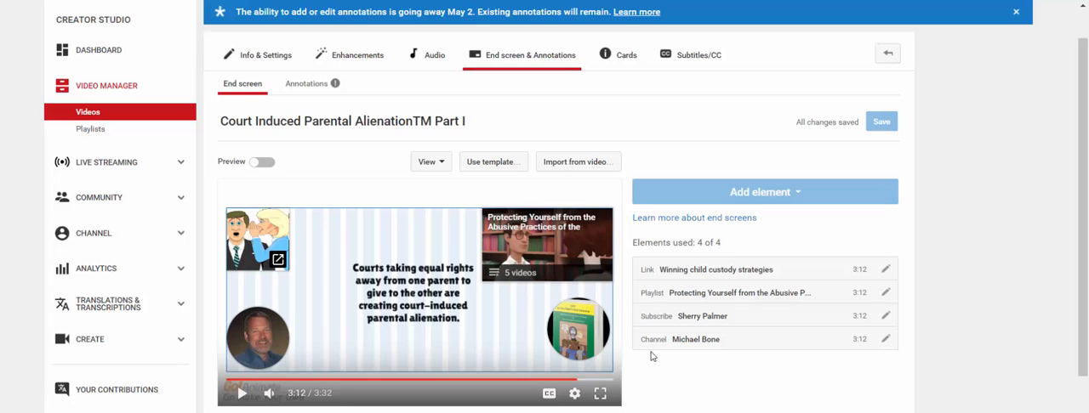
pyautogui.moveTo(984, 255)
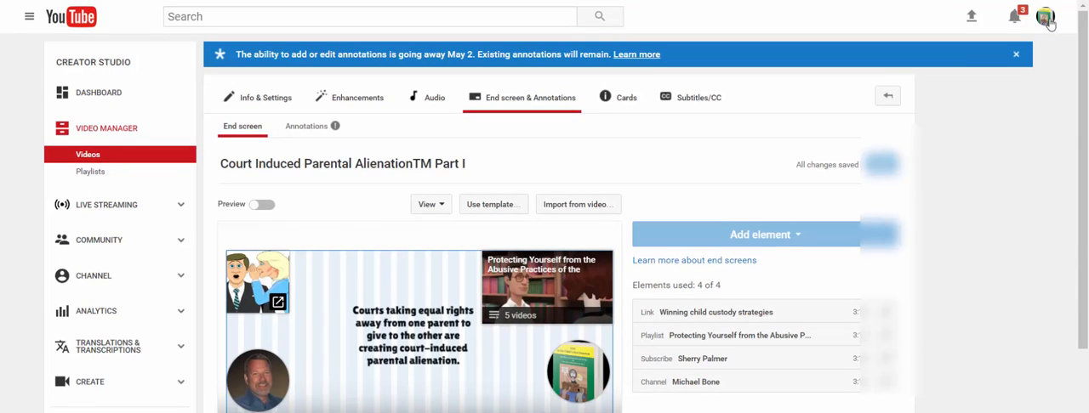
pyautogui.moveTo(1048, 24)
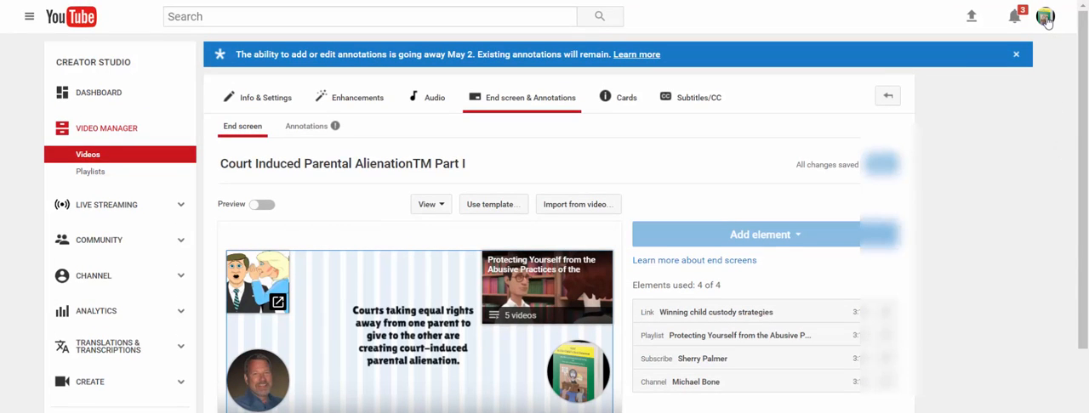
# Open the 'Declaratory Judgment Motions - Complete Package' video from Creator Studio's Video Manager
pyautogui.click(1045, 16)
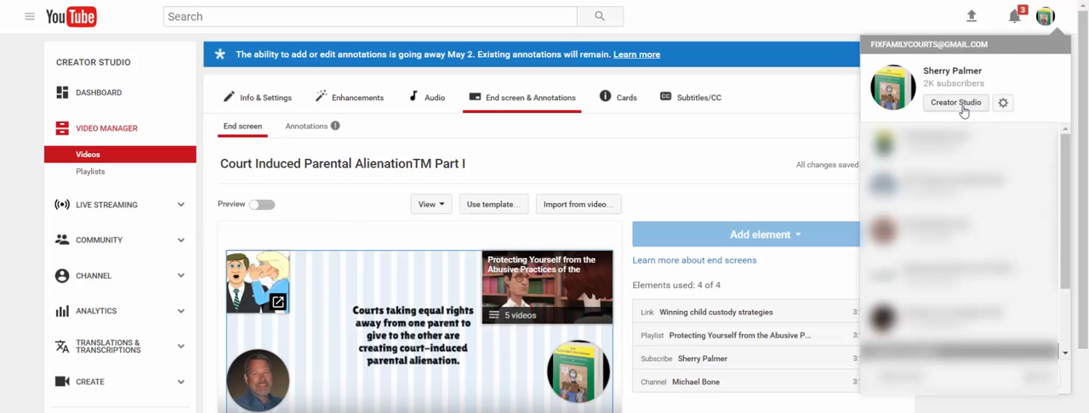
pyautogui.click(955, 103)
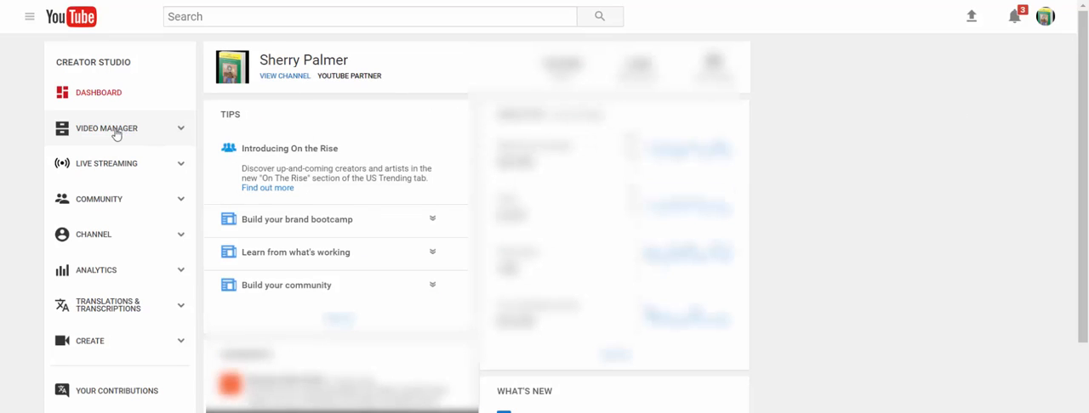
pyautogui.click(106, 128)
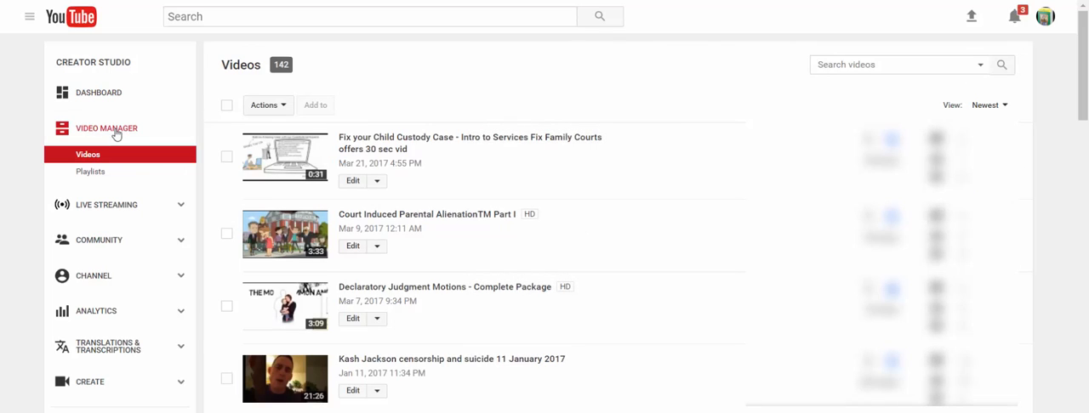
pyautogui.moveTo(425, 215)
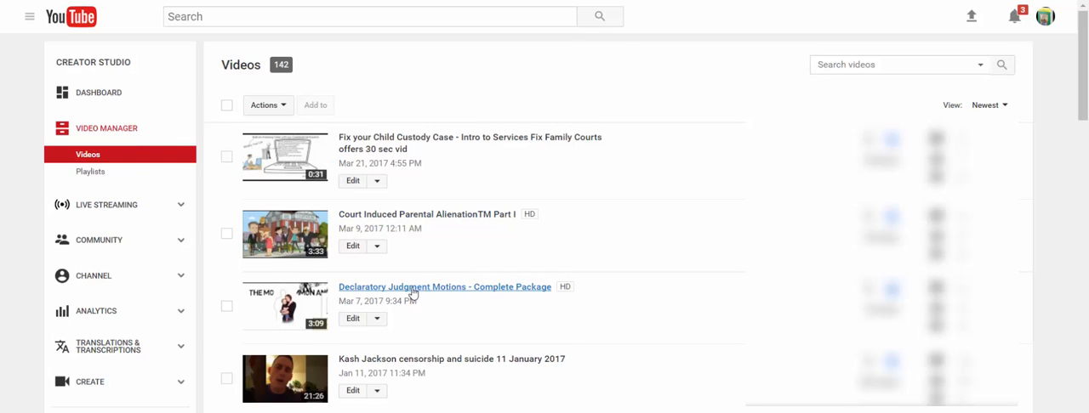
pyautogui.click(444, 287)
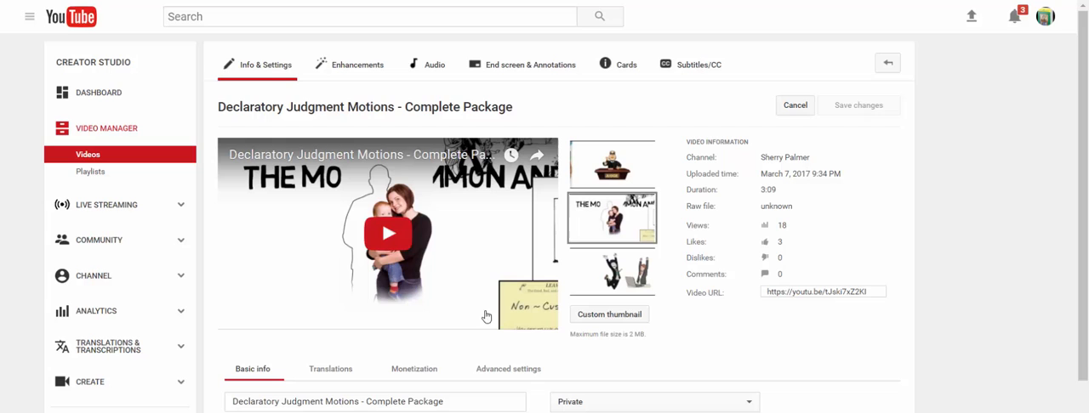
pyautogui.moveTo(818, 134)
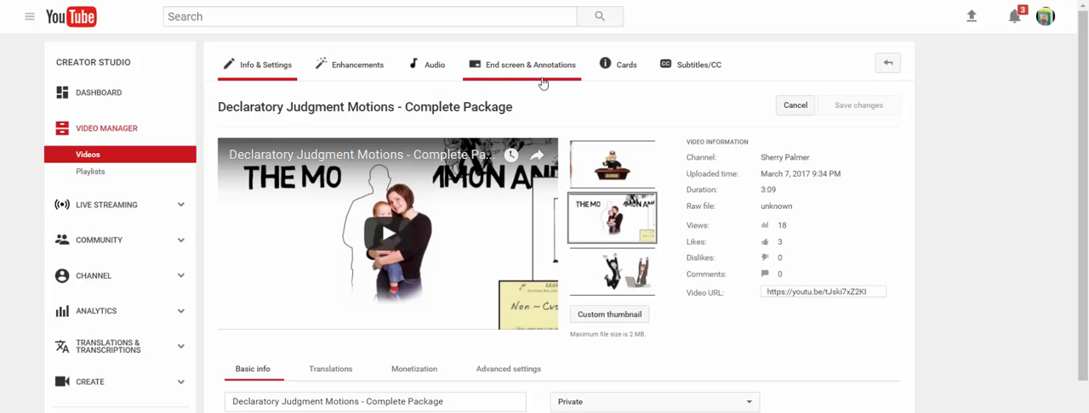
# Open the video's end screen editor and remove an existing end screen element
pyautogui.click(531, 65)
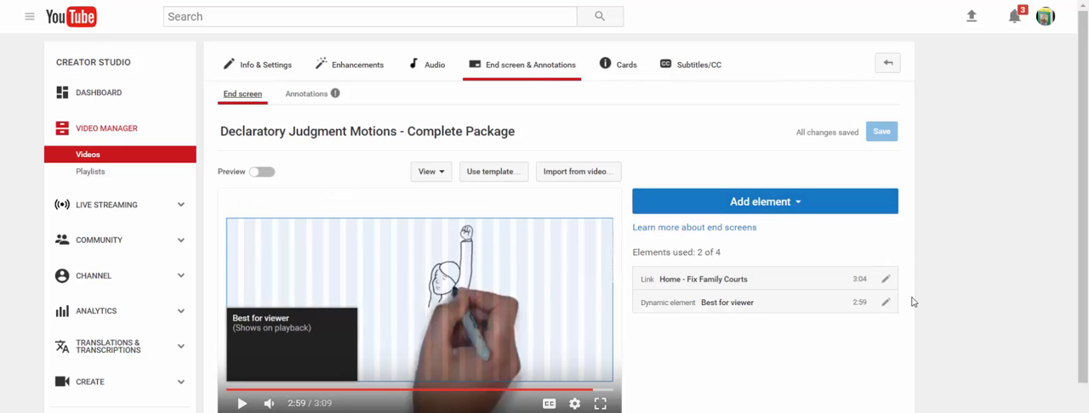
pyautogui.click(885, 279)
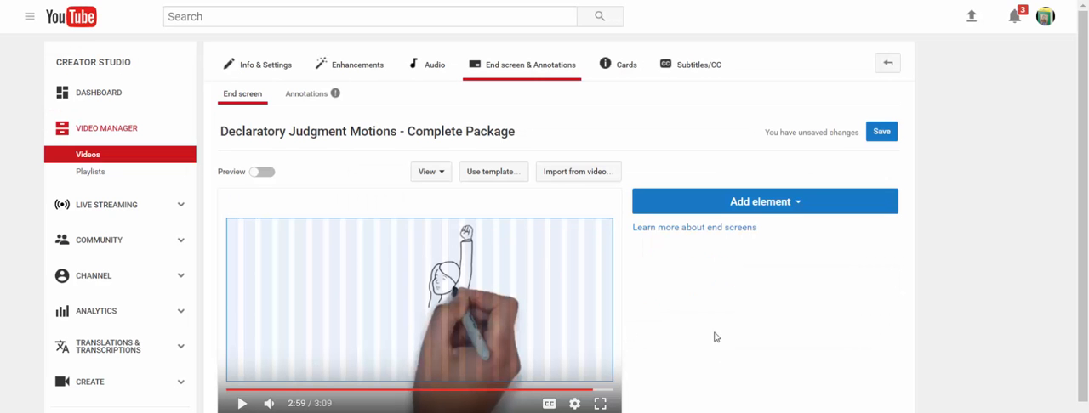
pyautogui.moveTo(879, 265)
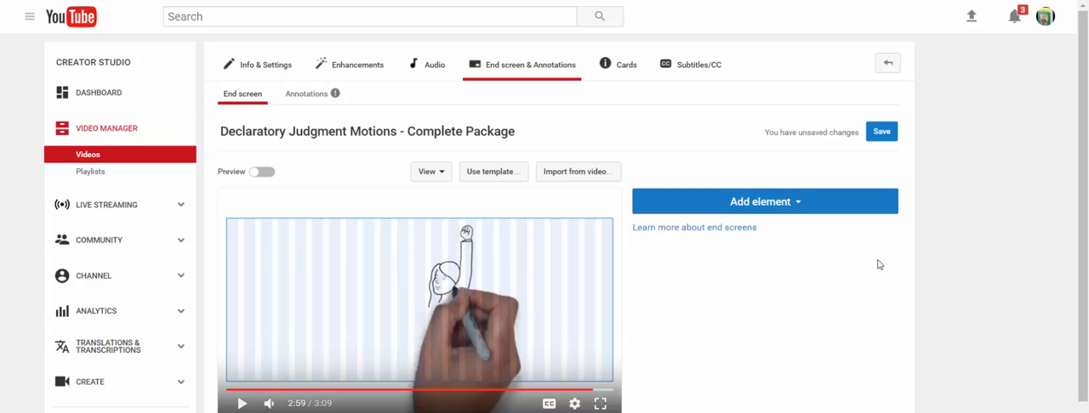
pyautogui.moveTo(820, 323)
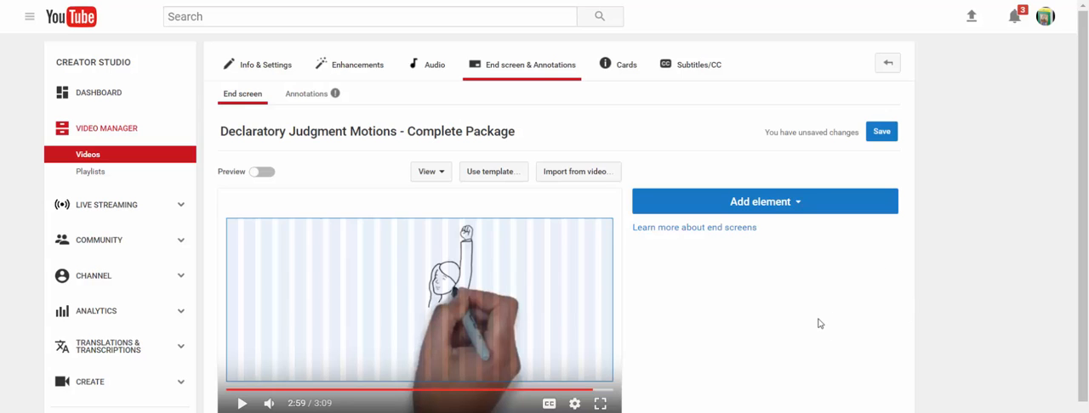
pyautogui.moveTo(758, 304)
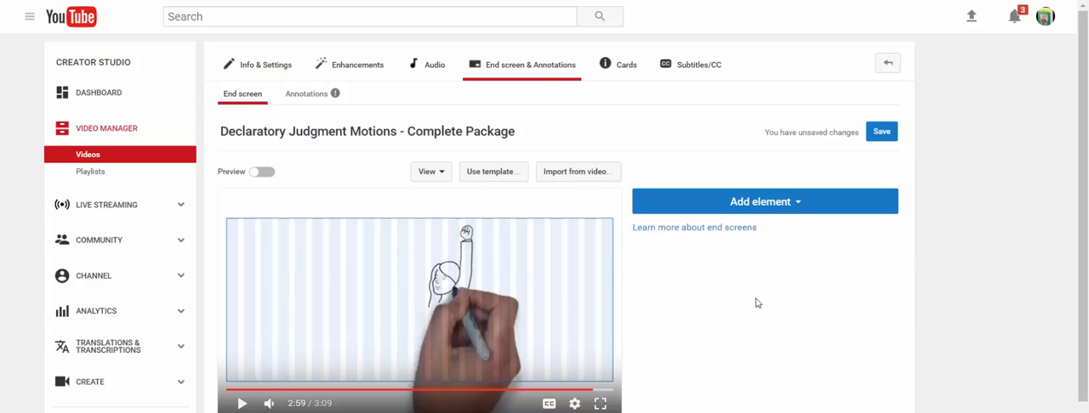
pyautogui.moveTo(868, 275)
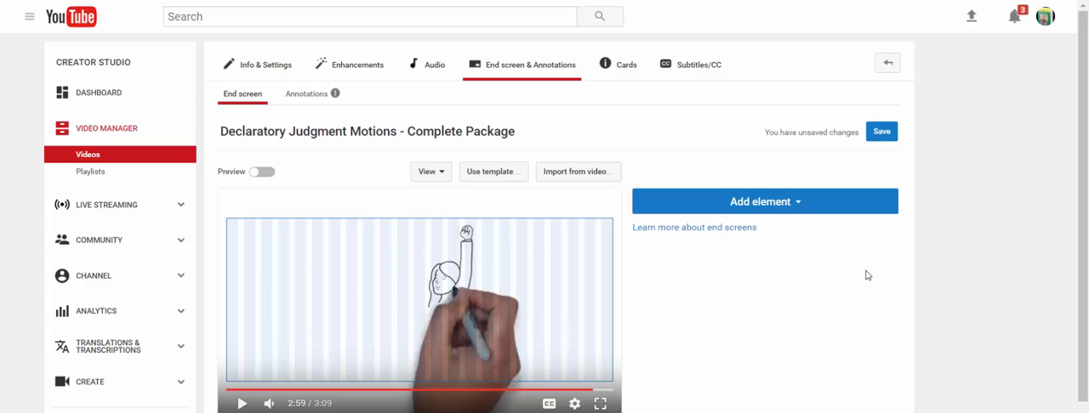
pyautogui.moveTo(1011, 251)
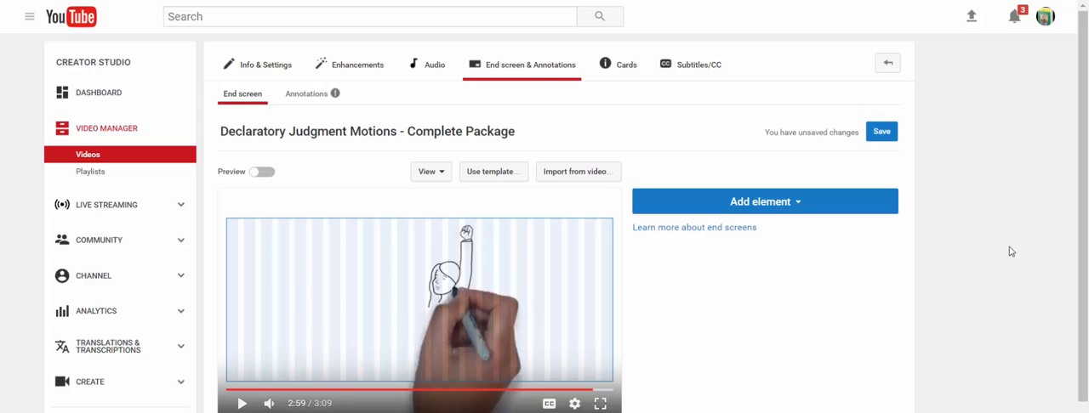
pyautogui.moveTo(1034, 252)
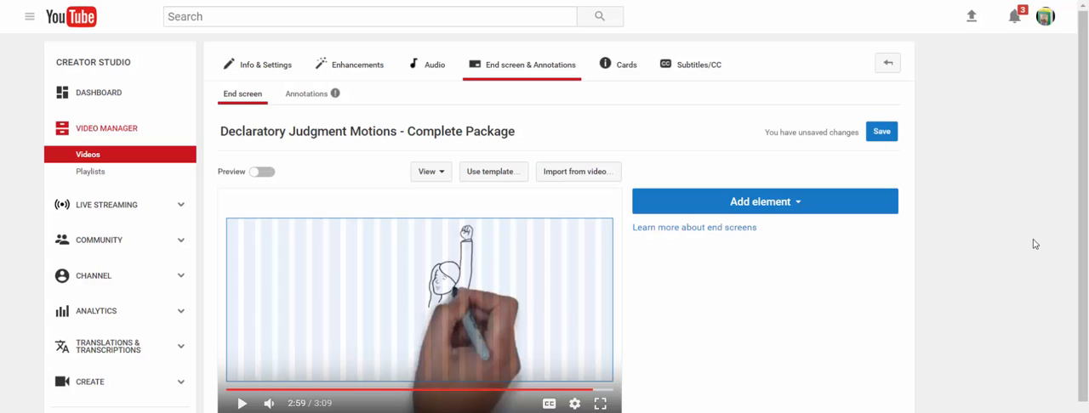
pyautogui.moveTo(902, 252)
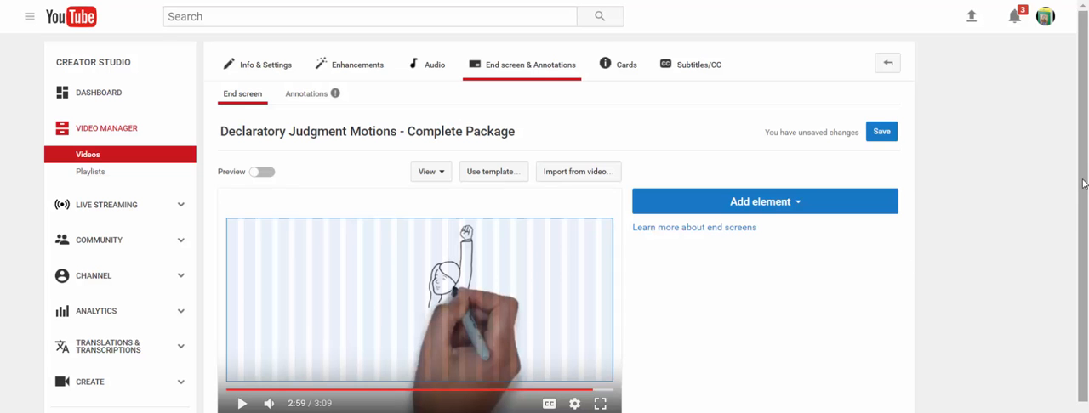
pyautogui.scroll(-3)
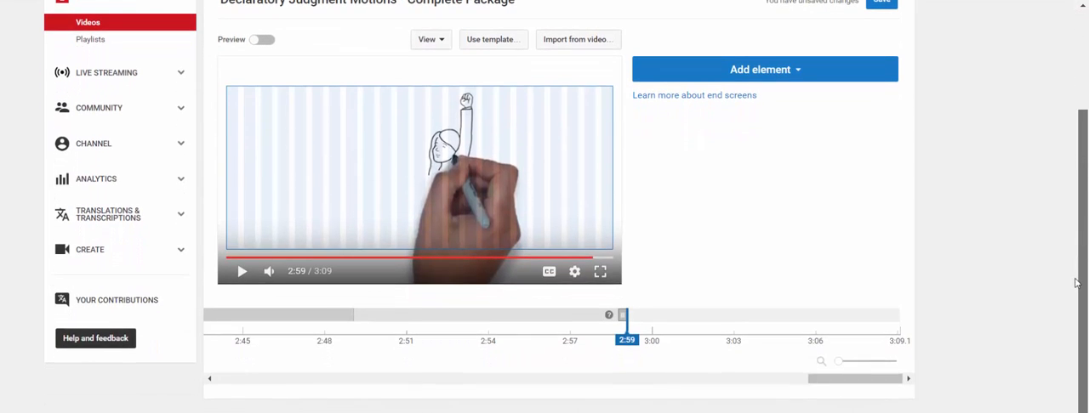
pyautogui.moveTo(617, 326)
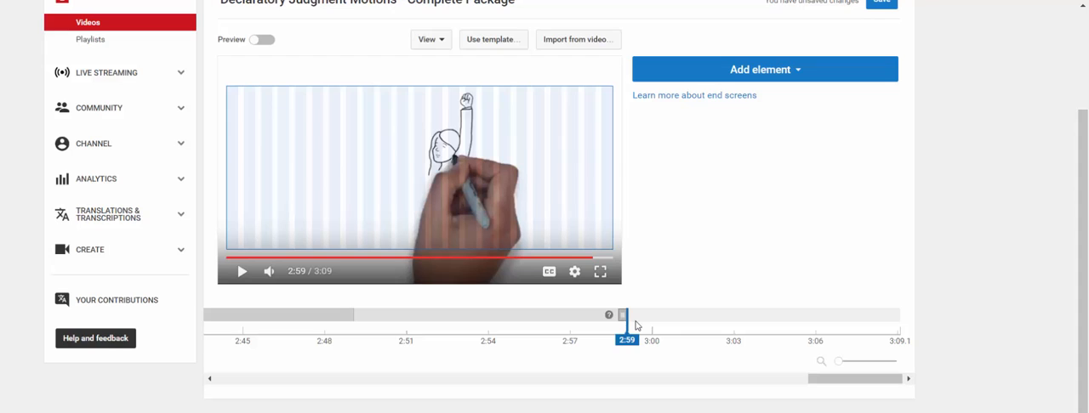
pyautogui.moveTo(525, 333)
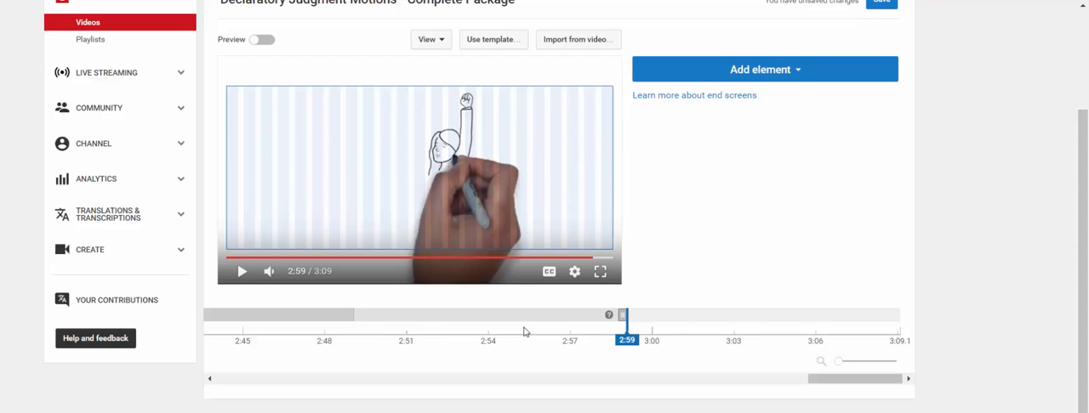
pyautogui.moveTo(639, 312)
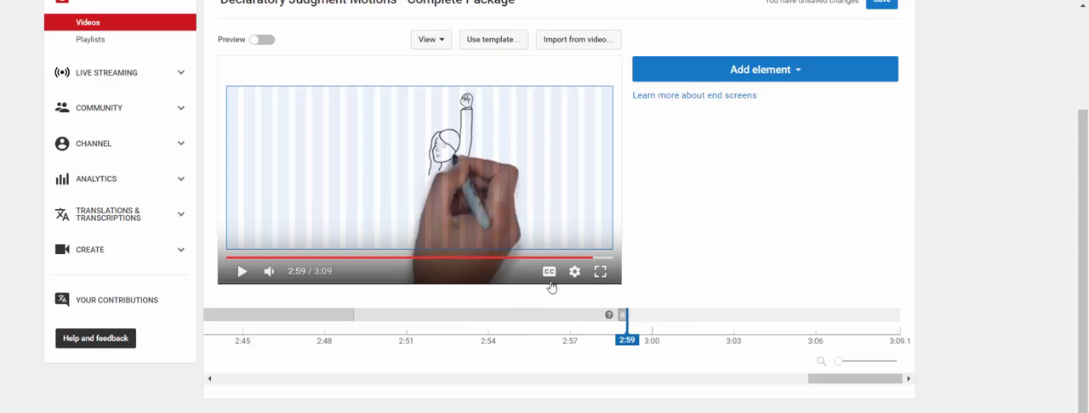
pyautogui.moveTo(265, 128)
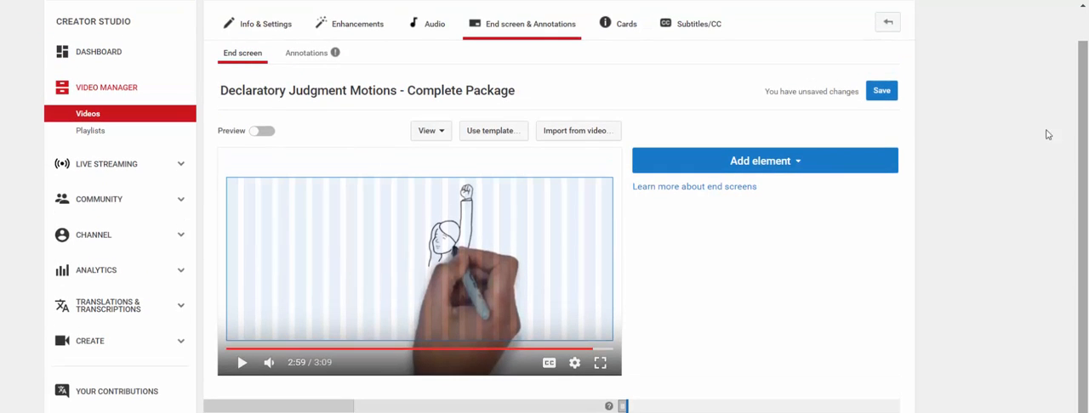
# Open the Add element list of end screen element types
pyautogui.click(760, 161)
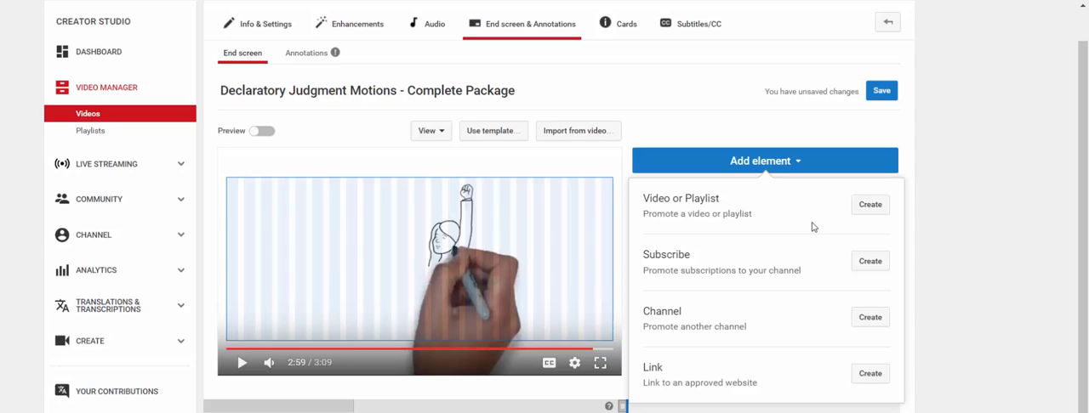
pyautogui.moveTo(822, 229)
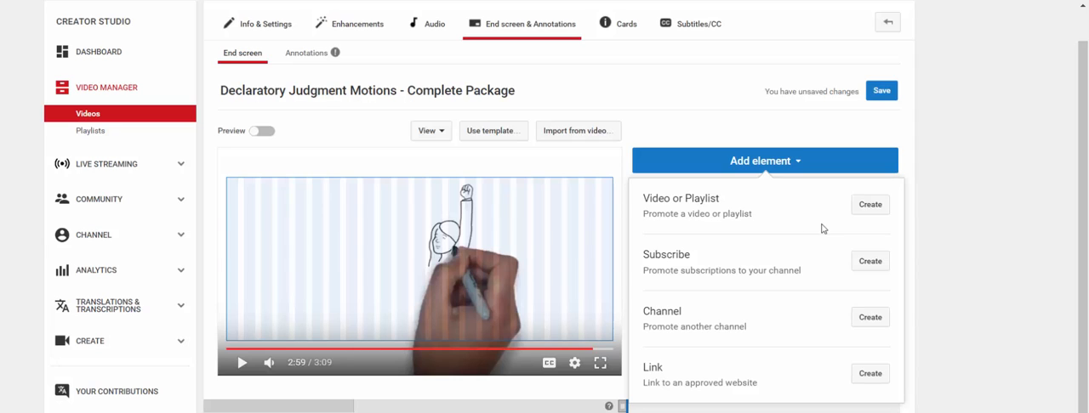
pyautogui.moveTo(838, 258)
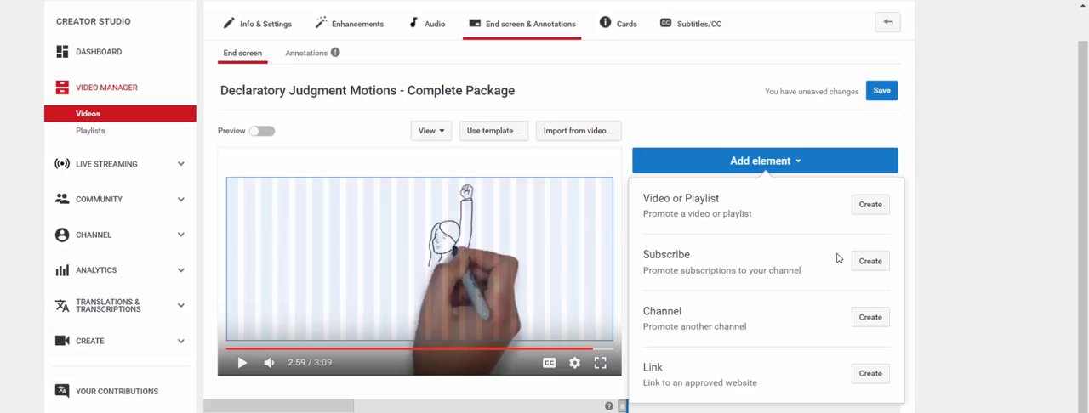
pyautogui.moveTo(843, 319)
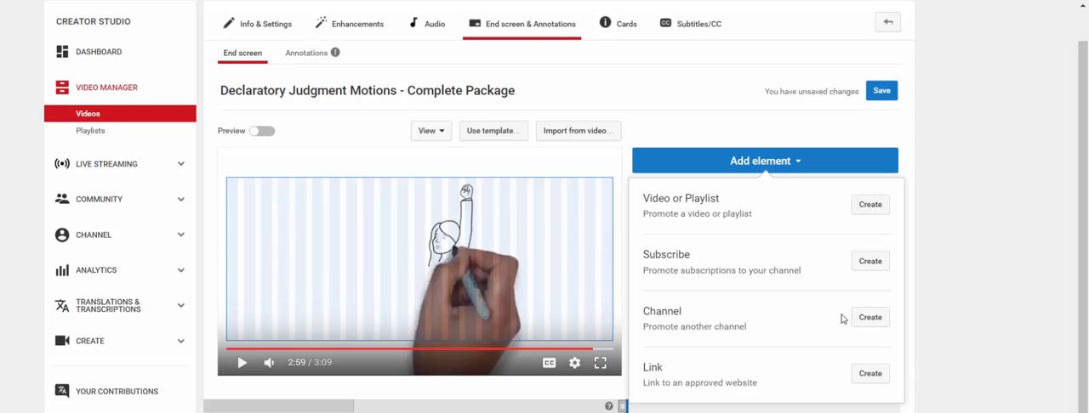
pyautogui.moveTo(817, 398)
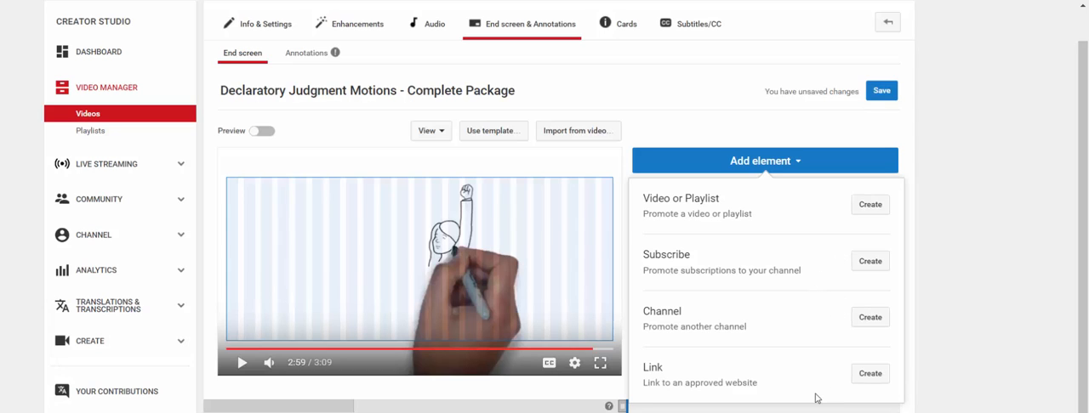
pyautogui.moveTo(787, 395)
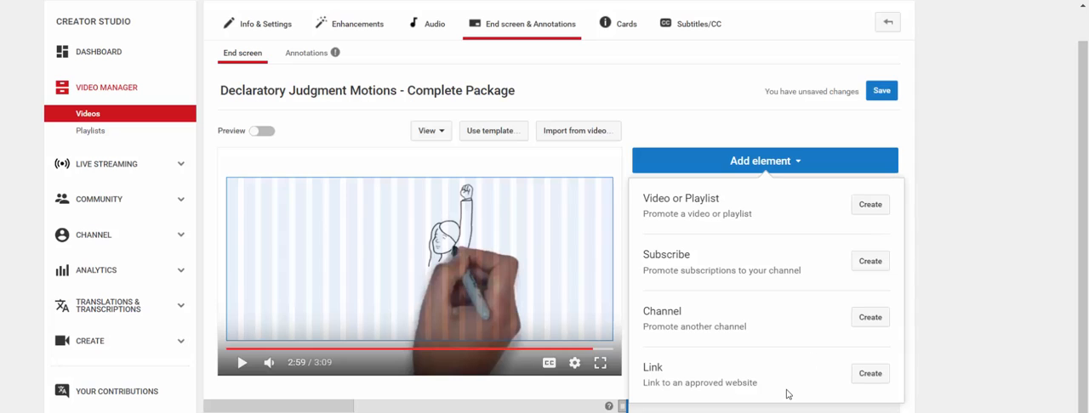
pyautogui.moveTo(783, 217)
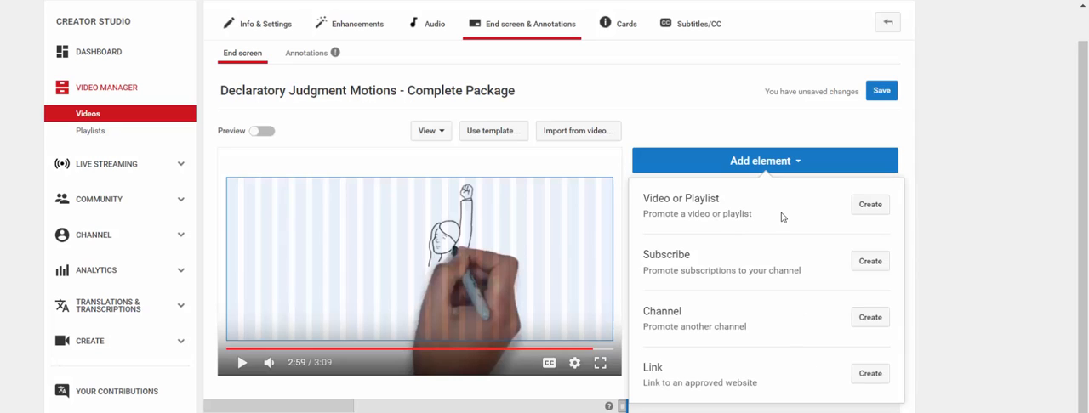
pyautogui.moveTo(774, 264)
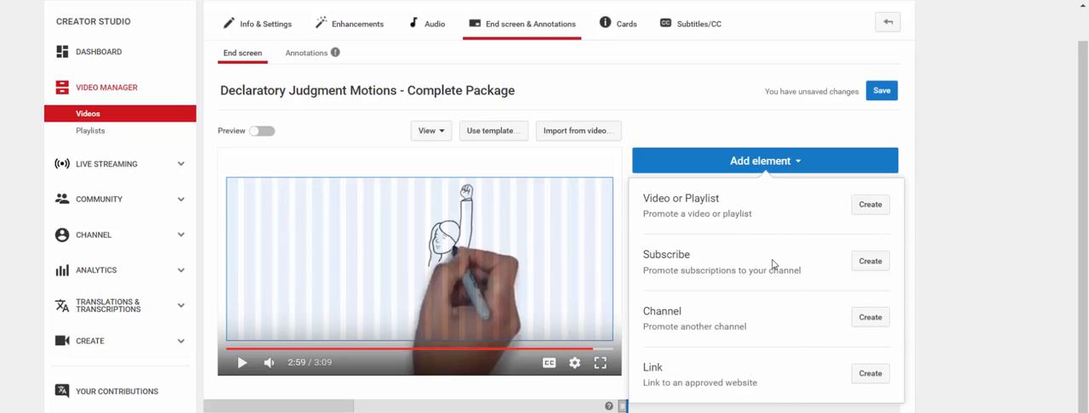
pyautogui.moveTo(795, 253)
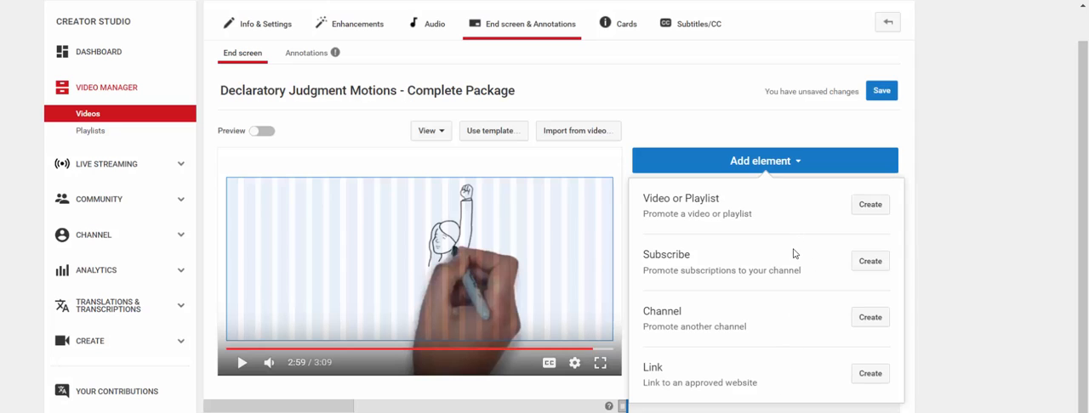
pyautogui.moveTo(744, 352)
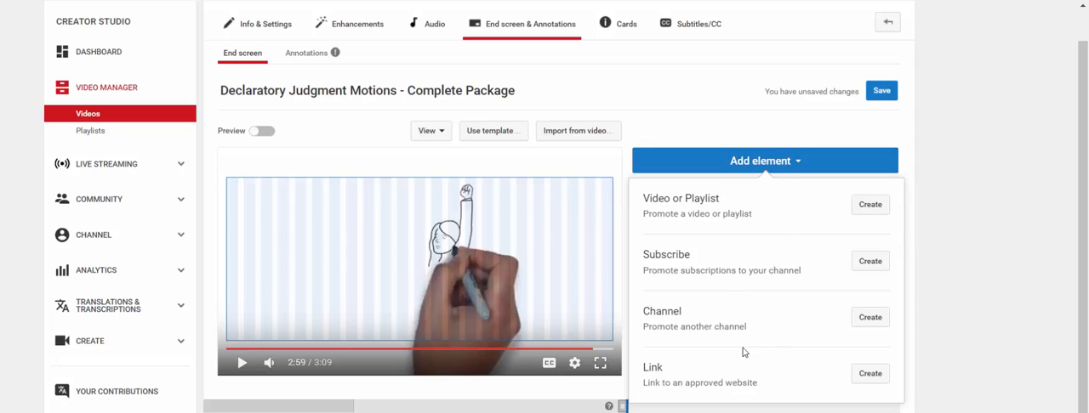
pyautogui.moveTo(834, 222)
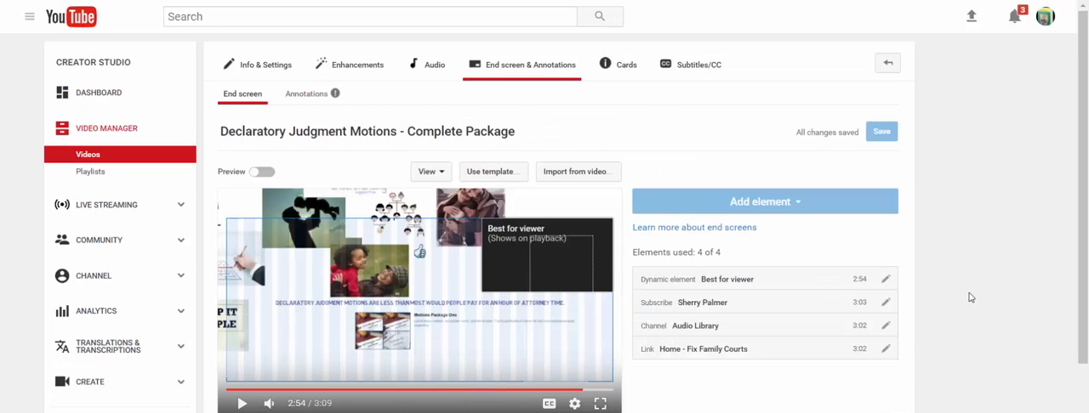
pyautogui.click(491, 171)
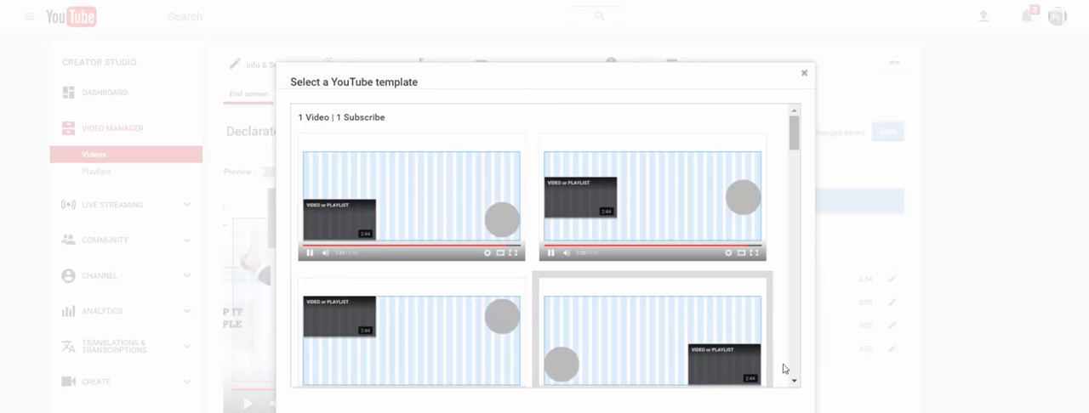
pyautogui.scroll(-3)
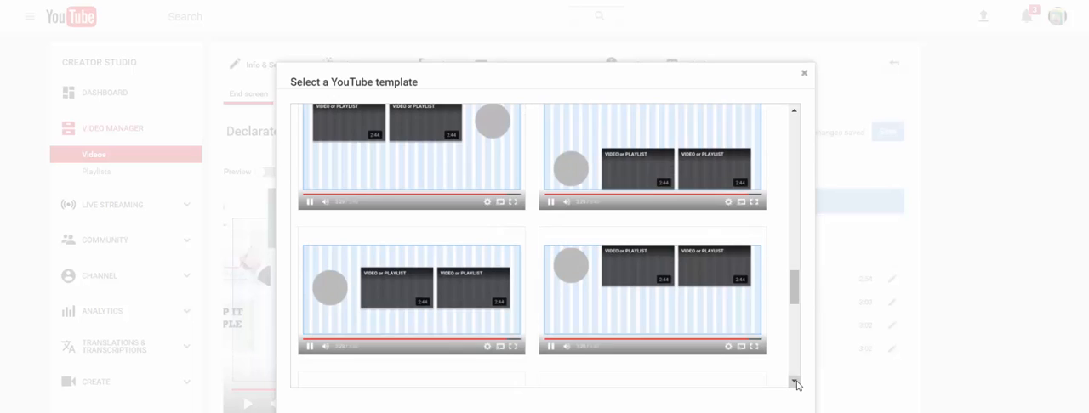
pyautogui.scroll(-3)
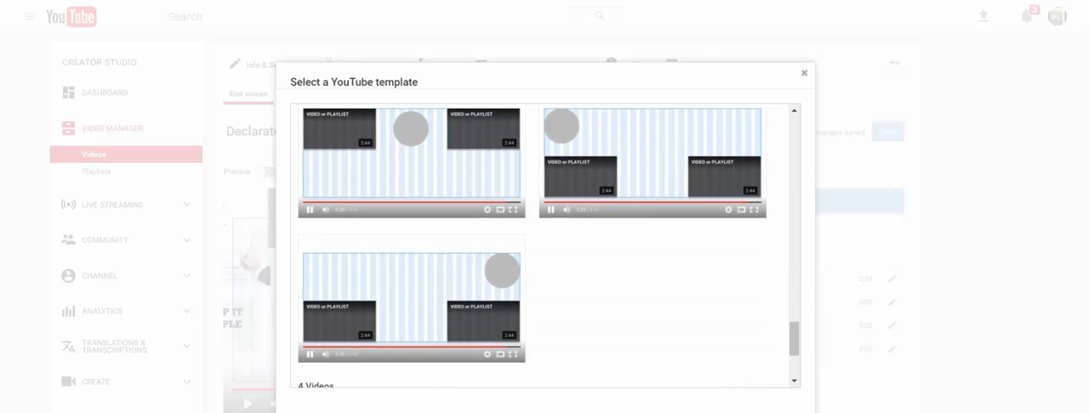
pyautogui.click(803, 72)
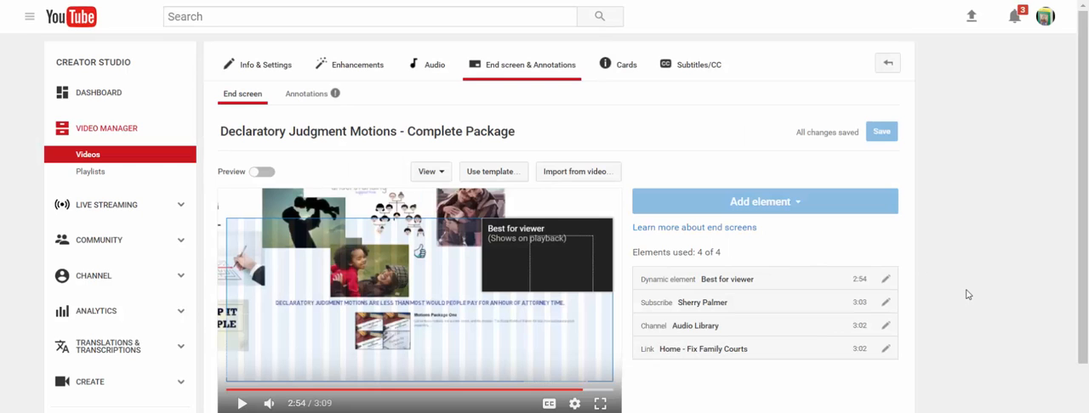
# Scroll down to the end screen element timeline
pyautogui.scroll(-3)
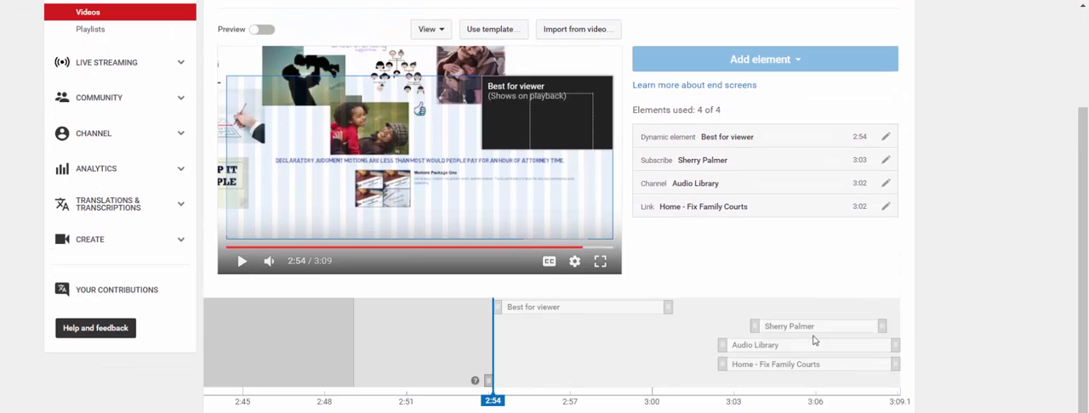
pyautogui.moveTo(982, 347)
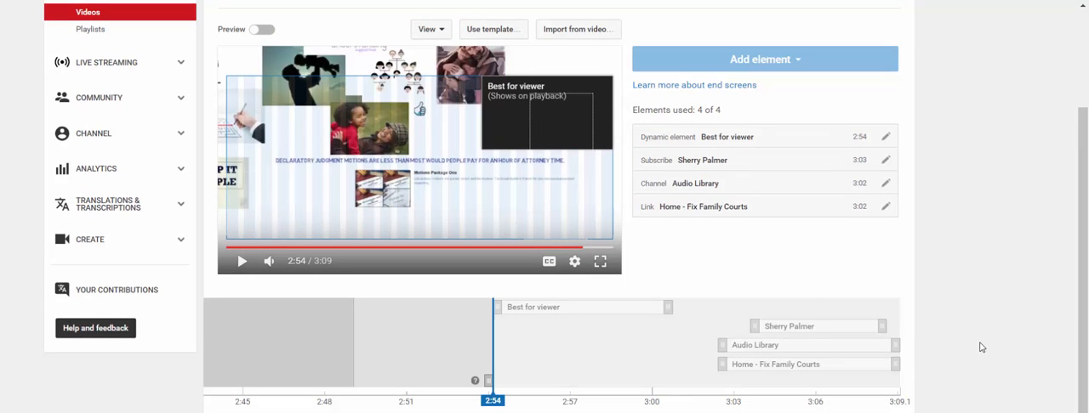
pyautogui.moveTo(984, 351)
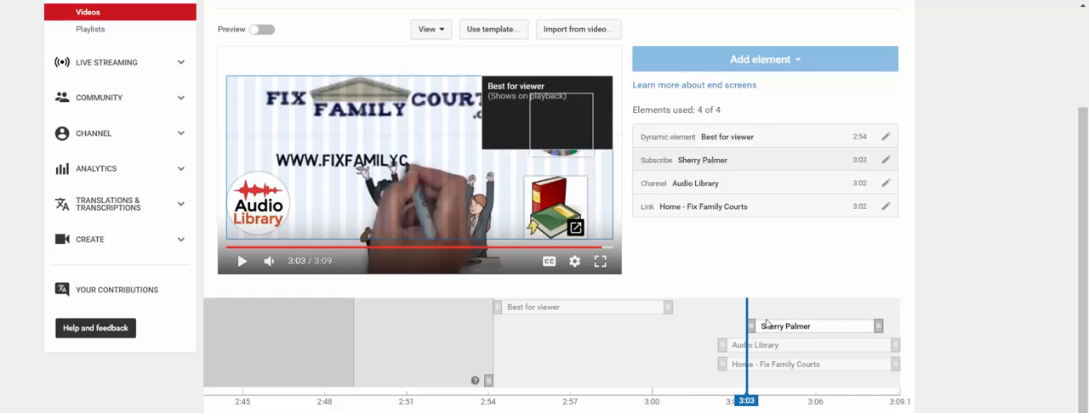
pyautogui.moveTo(815, 335)
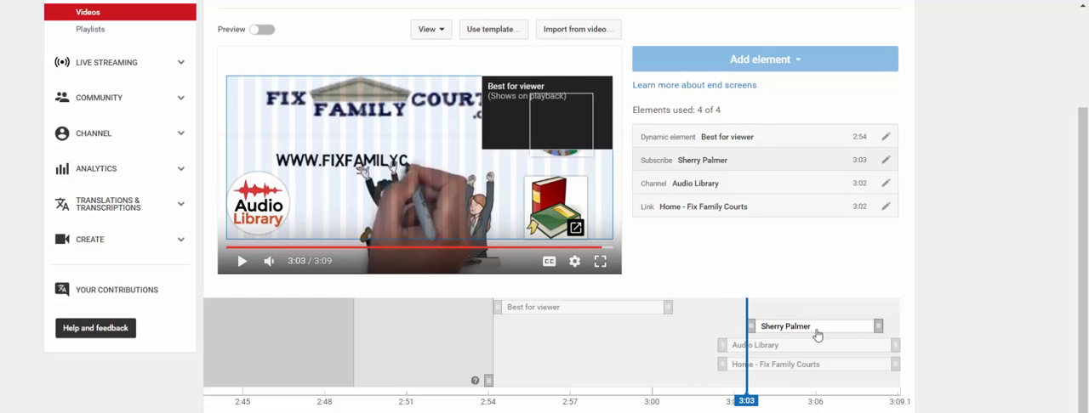
pyautogui.moveTo(970, 334)
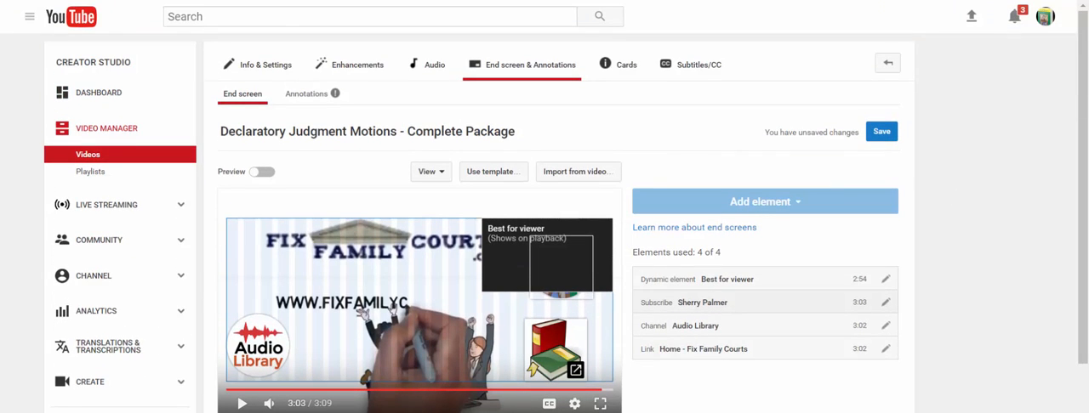
# Create a Video or Playlist end screen element set to Best for viewer
pyautogui.click(763, 202)
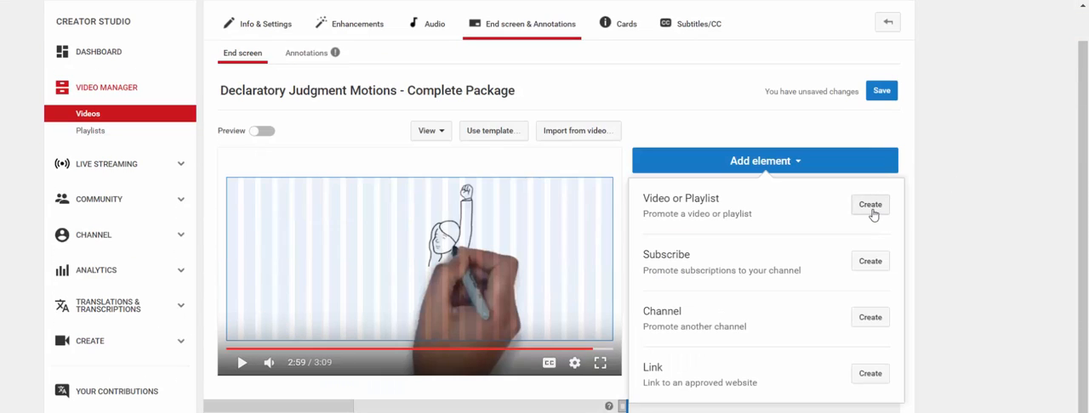
pyautogui.click(869, 204)
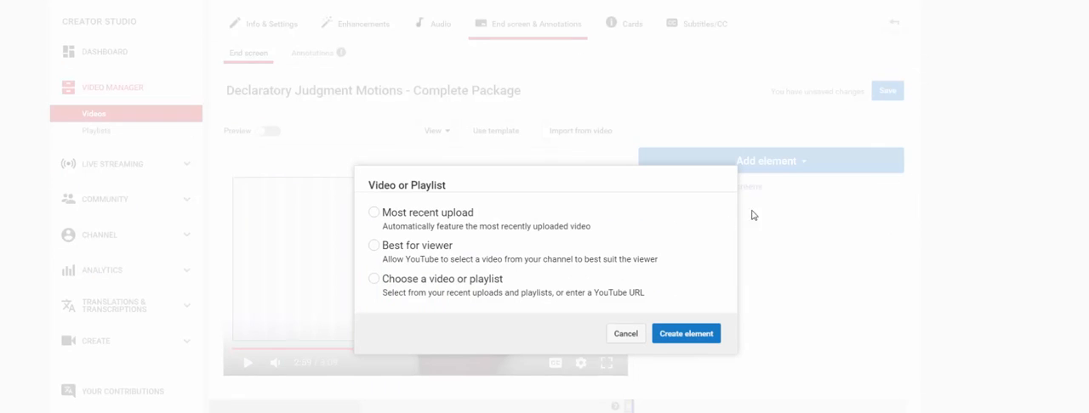
pyautogui.moveTo(380, 234)
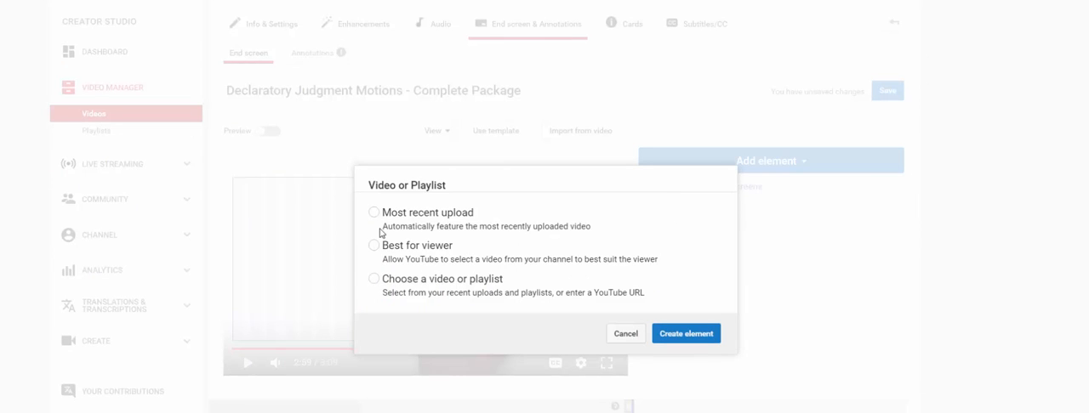
pyautogui.moveTo(409, 257)
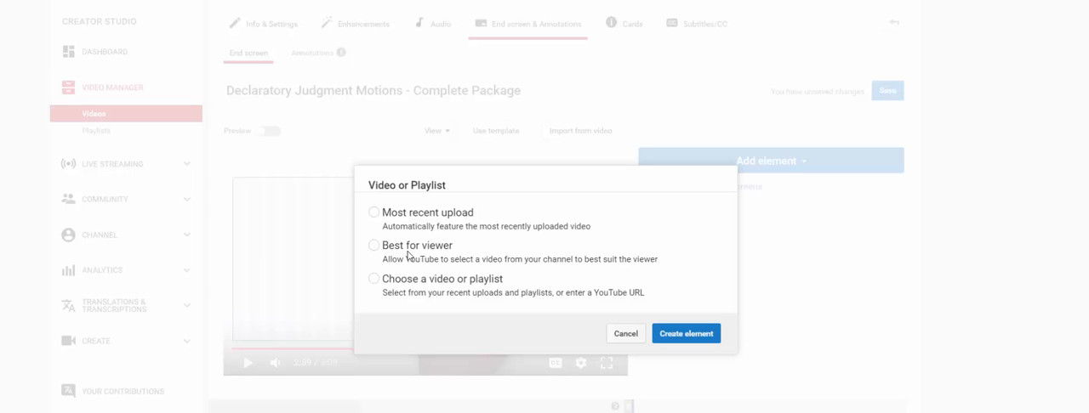
pyautogui.moveTo(412, 295)
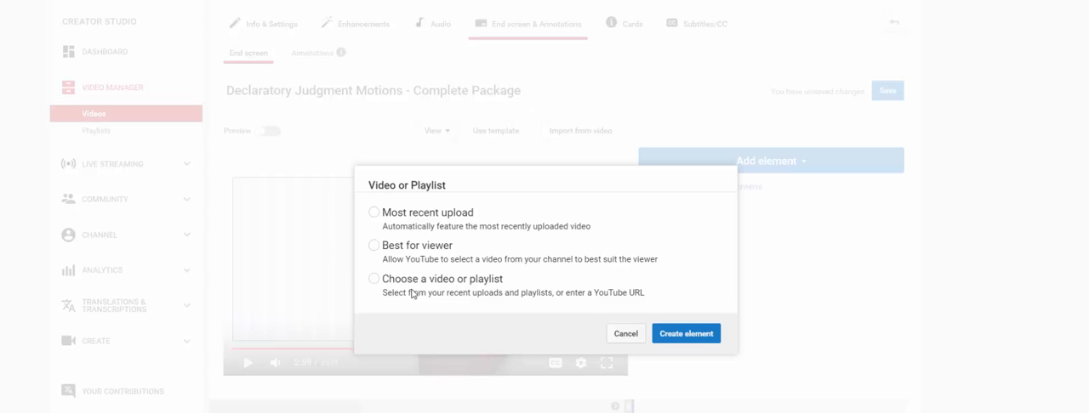
pyautogui.moveTo(385, 257)
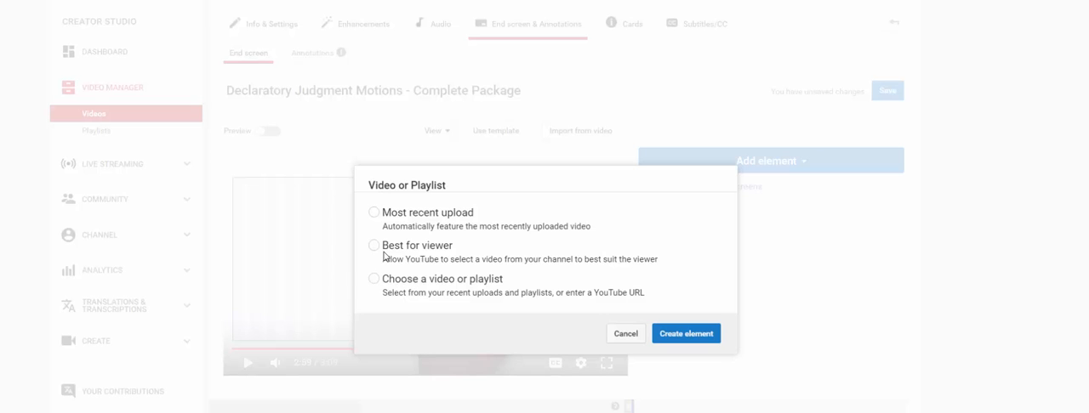
pyautogui.click(374, 245)
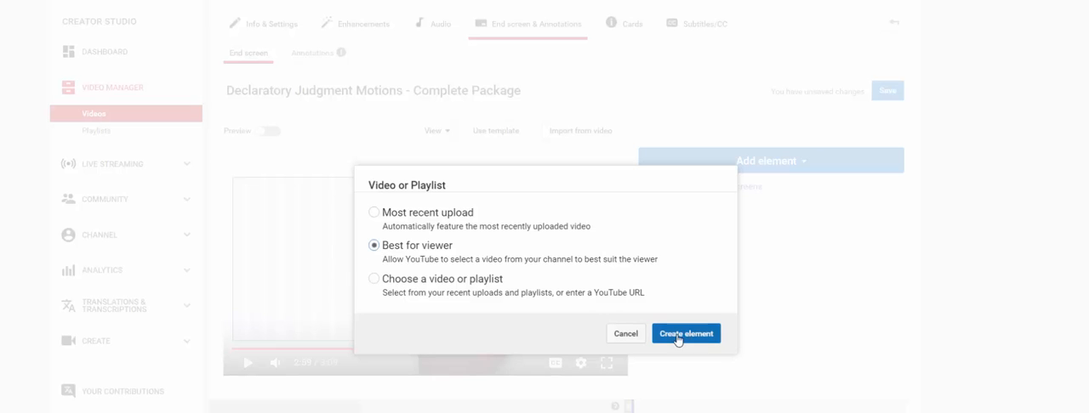
pyautogui.click(685, 334)
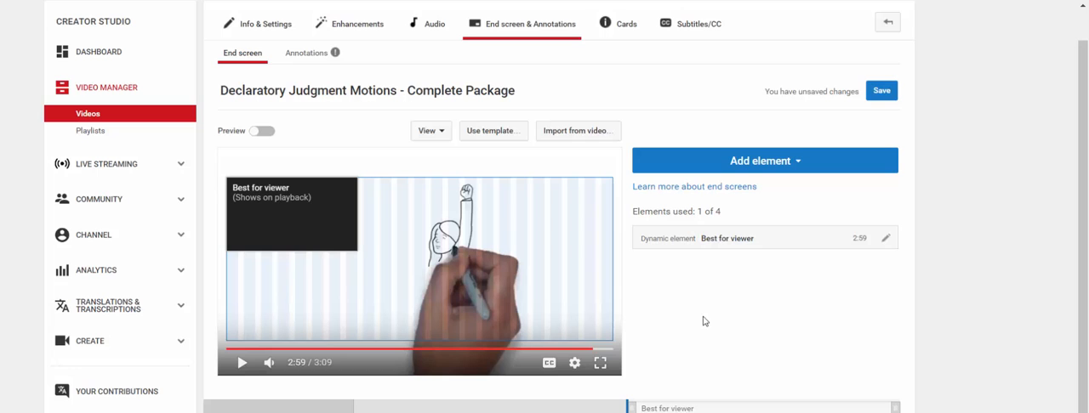
# Add a Subscribe element to the end screen from the Add element list
pyautogui.click(763, 161)
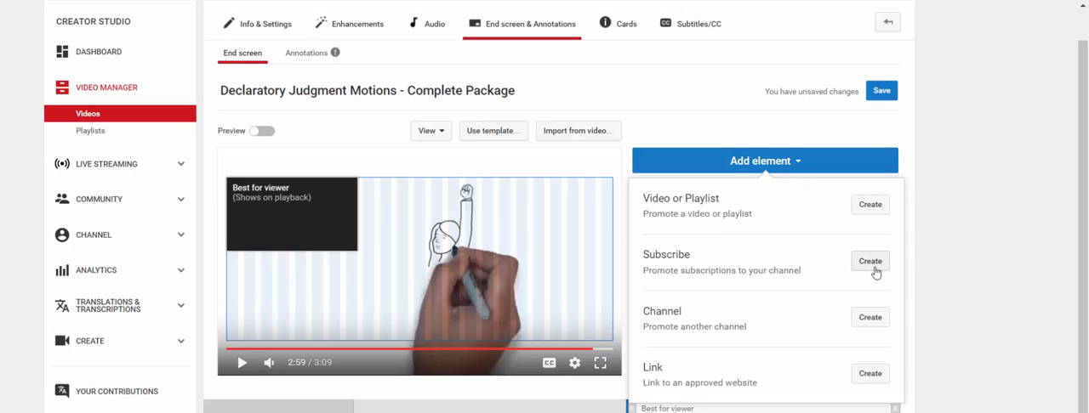
pyautogui.click(869, 261)
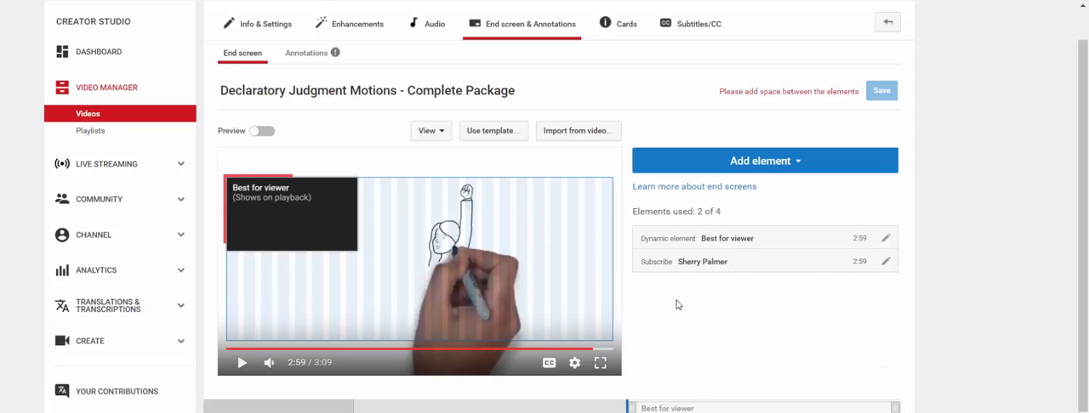
pyautogui.moveTo(320, 226)
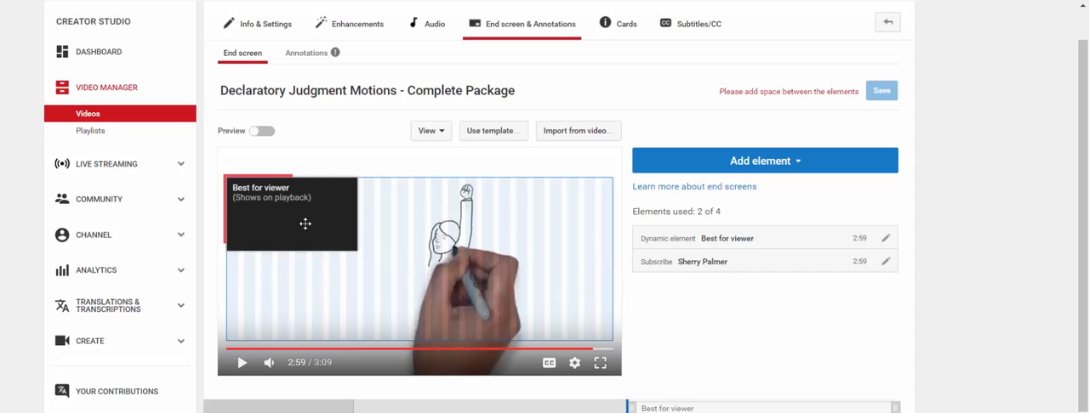
pyautogui.moveTo(242, 201)
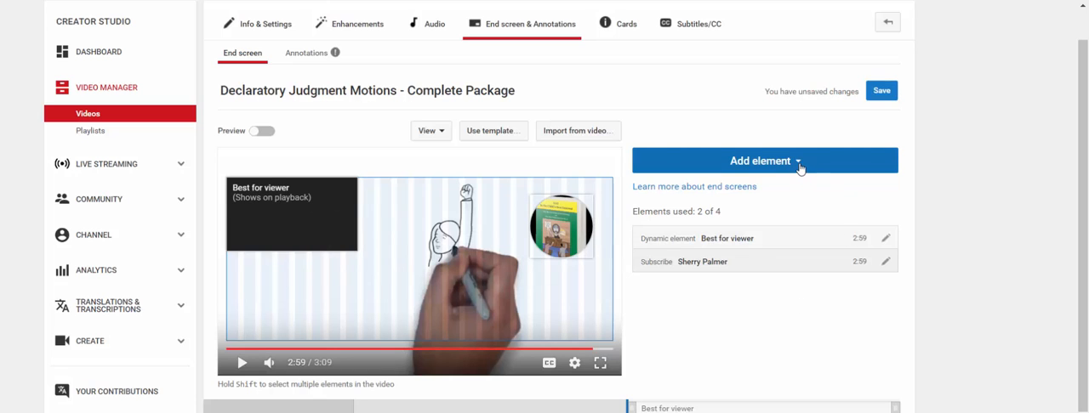
# Create a Channel element for youtube.com/audiolibrary/music with a free-music custom message
pyautogui.click(760, 161)
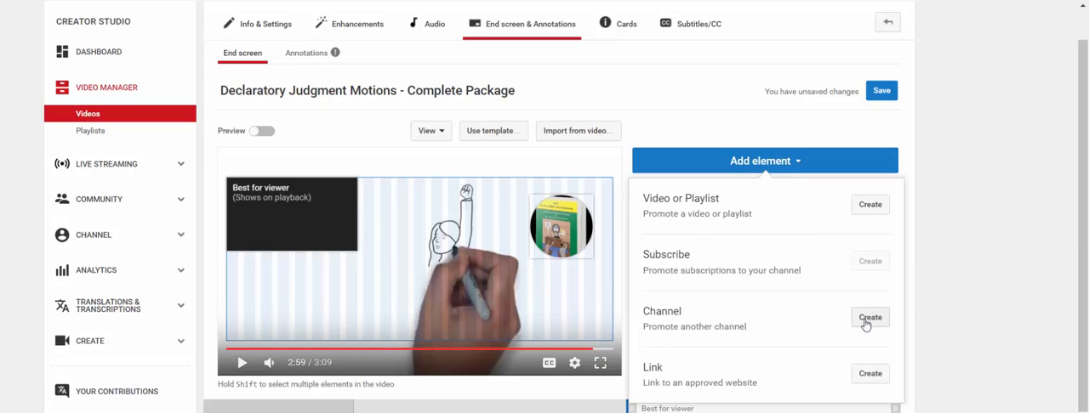
pyautogui.click(869, 318)
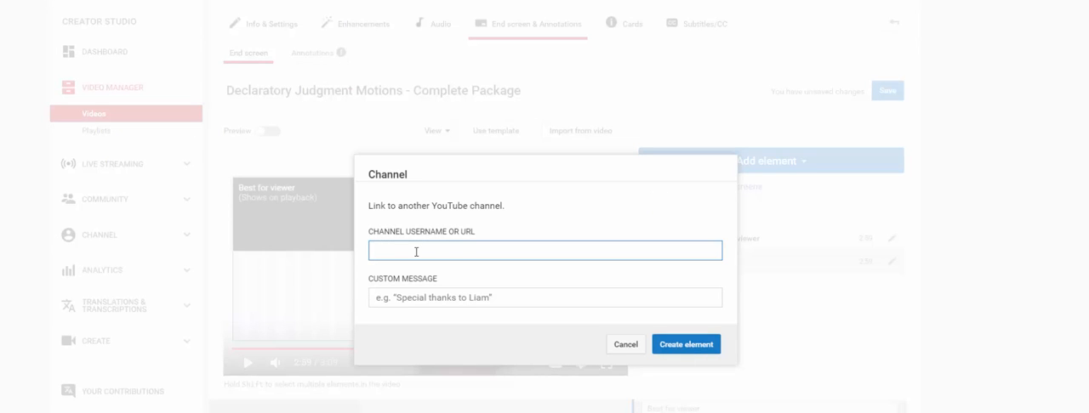
pyautogui.click(545, 250)
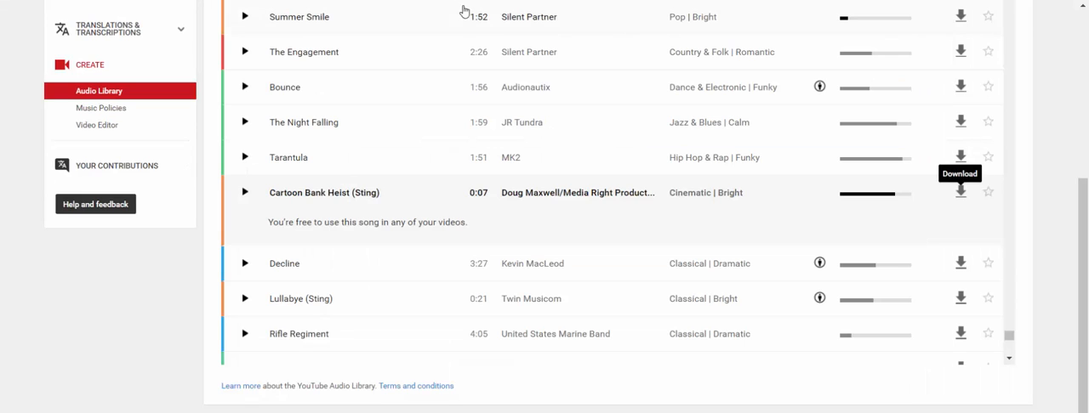
pyautogui.rightClick(464, 12)
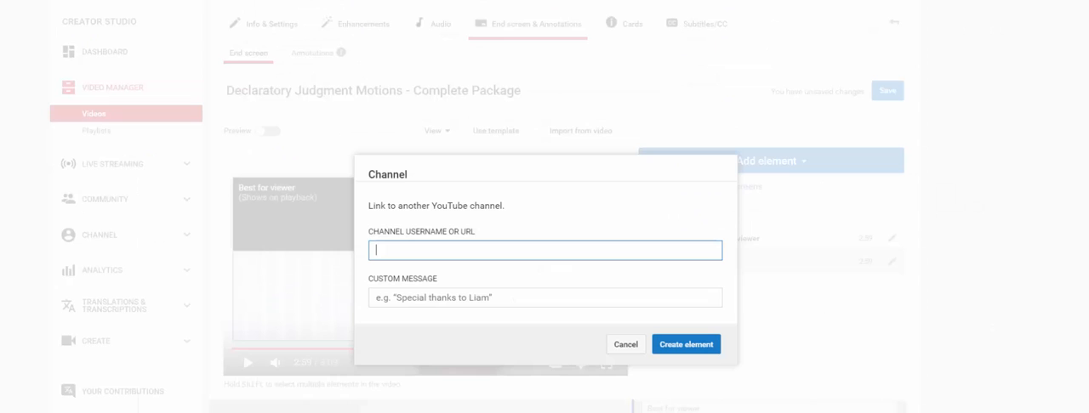
pyautogui.write('https://www.youtube.com/audiolibrary/music')
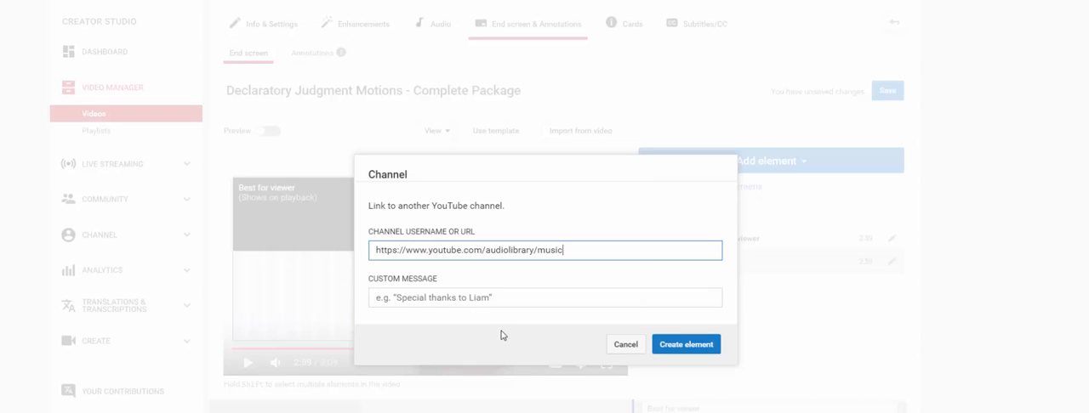
pyautogui.click(545, 298)
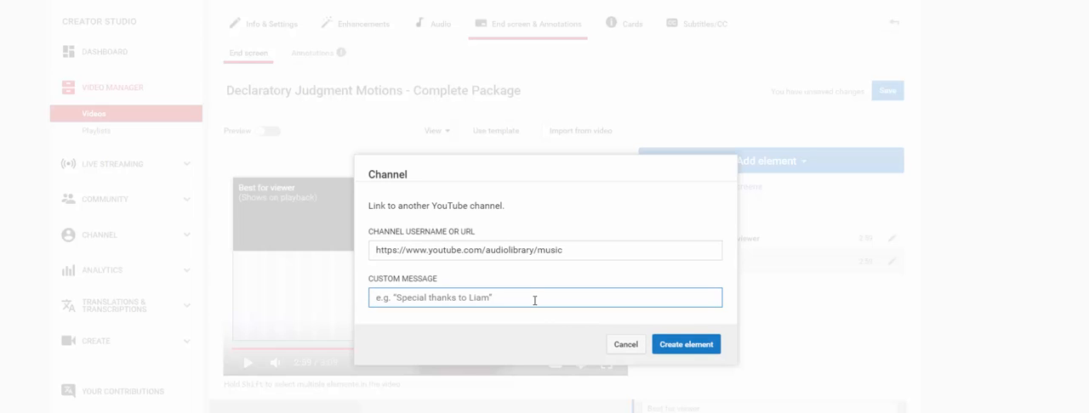
pyautogui.write('Go here for music you want to put in your')
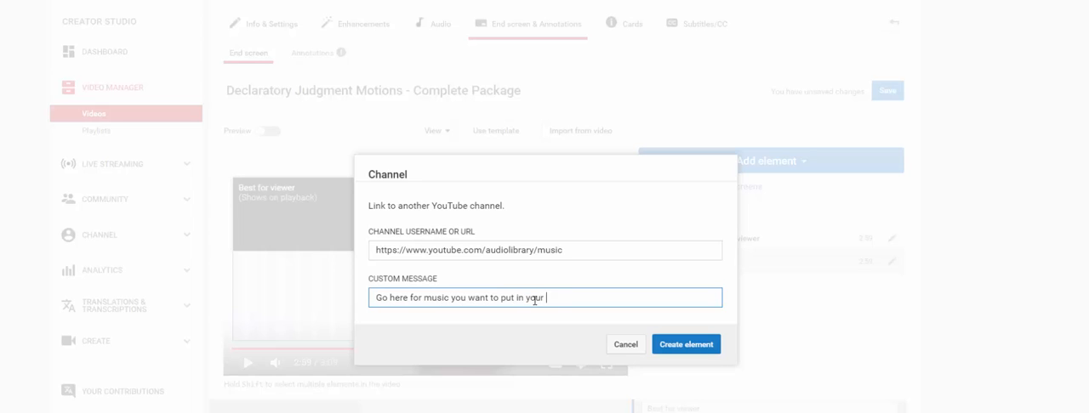
pyautogui.write('video.')
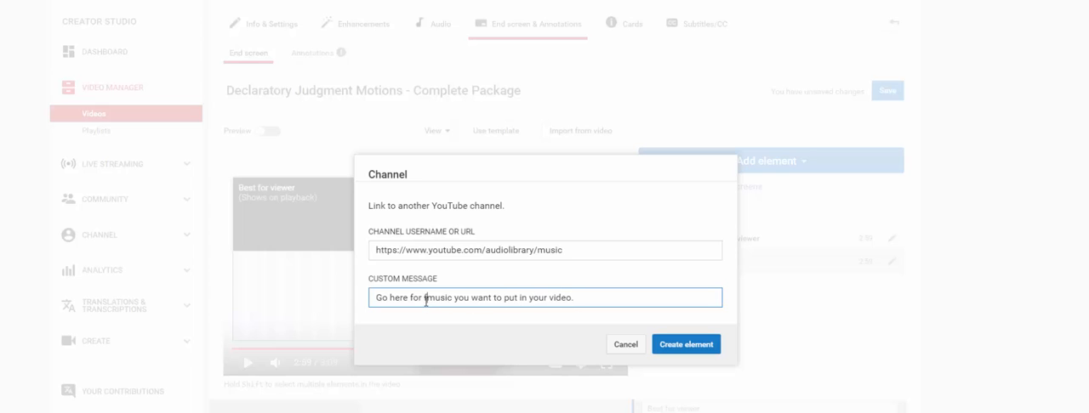
pyautogui.write('free')
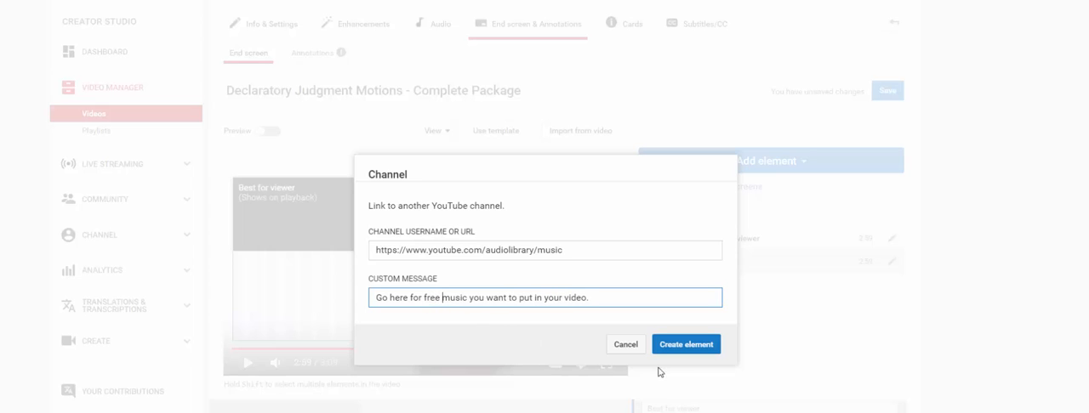
pyautogui.click(686, 345)
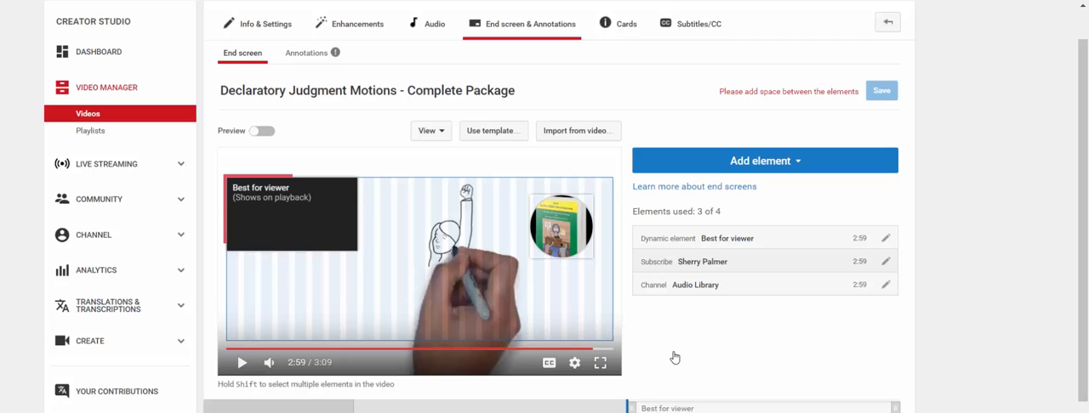
# Move Best for viewer below Audio Library, then add a 'Home - Fix Family Courts' link with Visit
pyautogui.moveTo(289, 217); pyautogui.dragTo(298, 294)
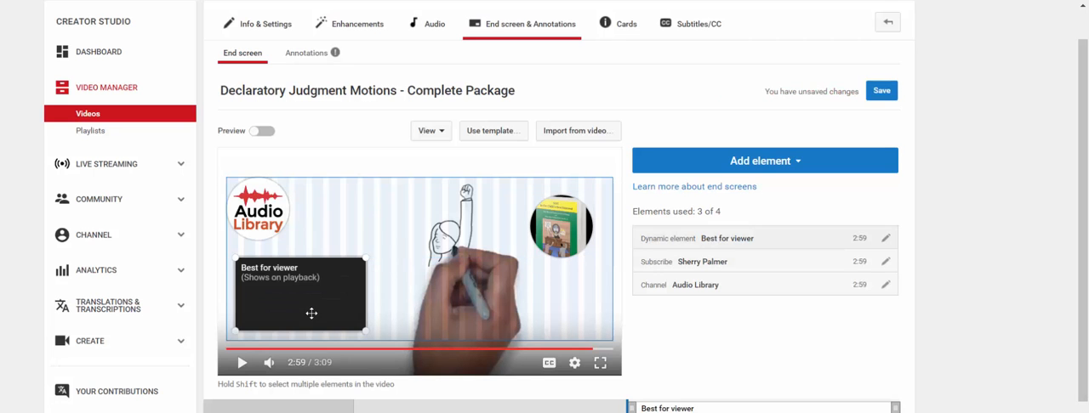
pyautogui.click(763, 161)
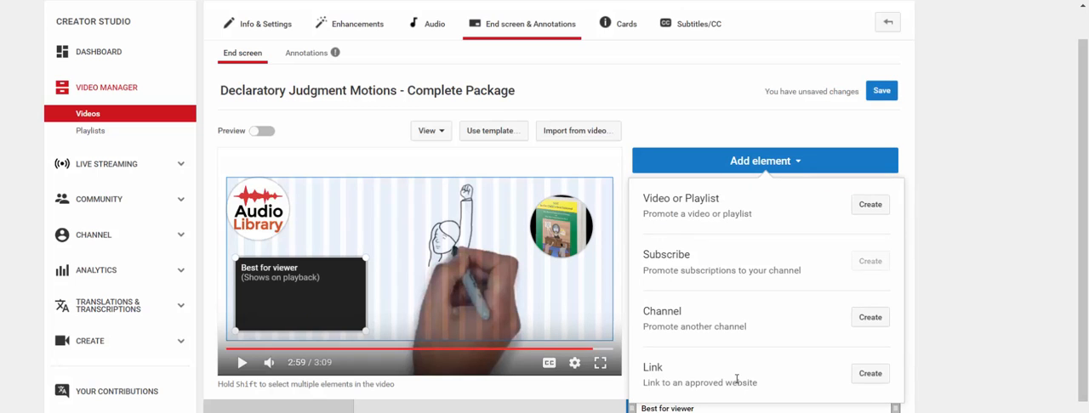
pyautogui.click(870, 374)
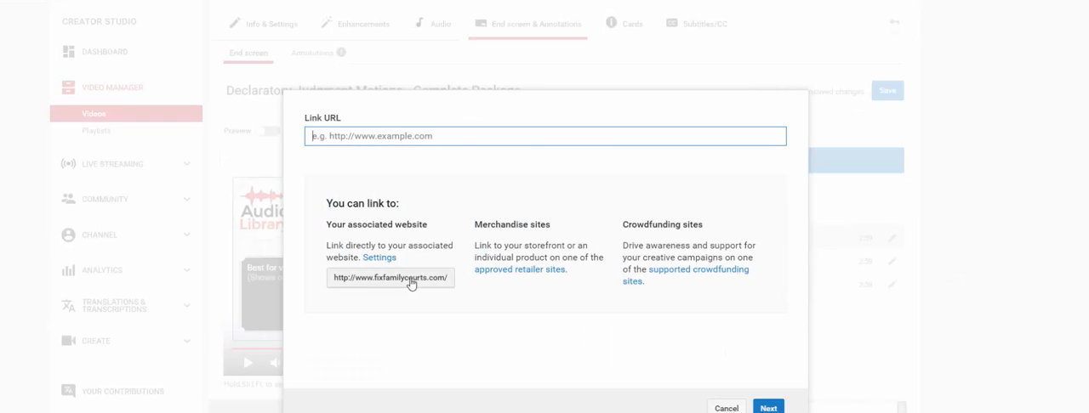
pyautogui.click(391, 278)
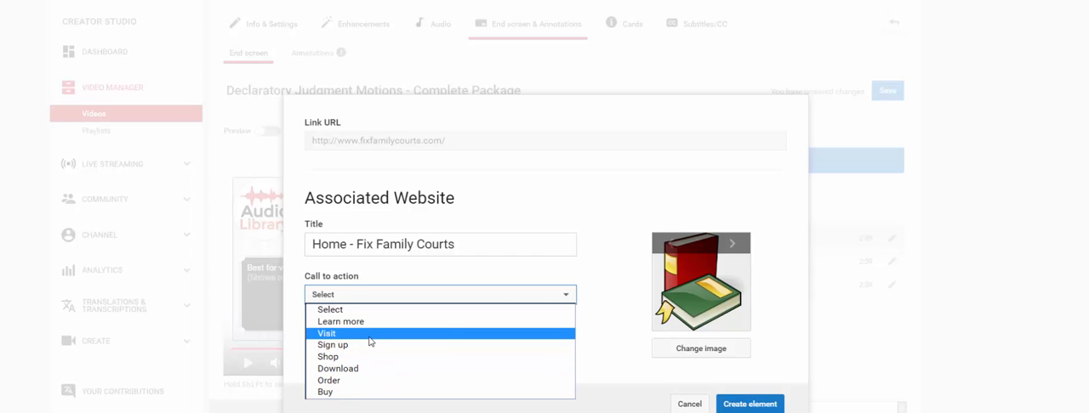
pyautogui.click(327, 334)
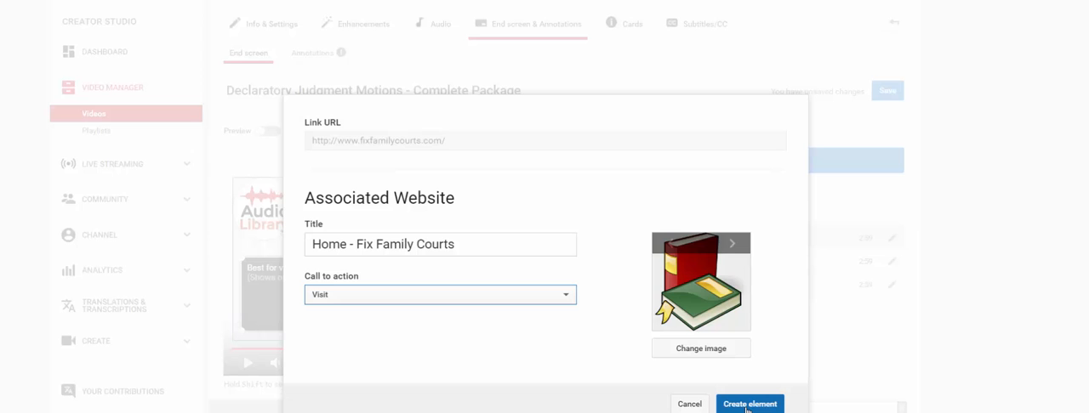
pyautogui.click(749, 404)
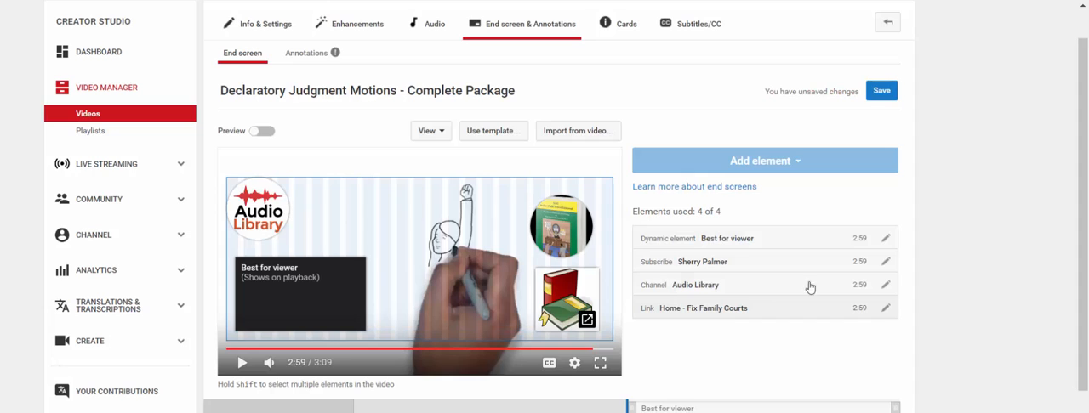
pyautogui.moveTo(217, 166)
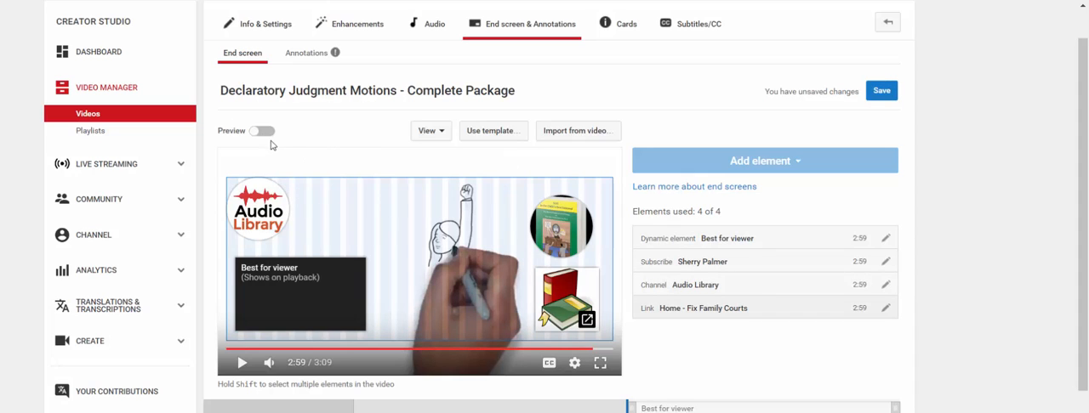
pyautogui.click(261, 131)
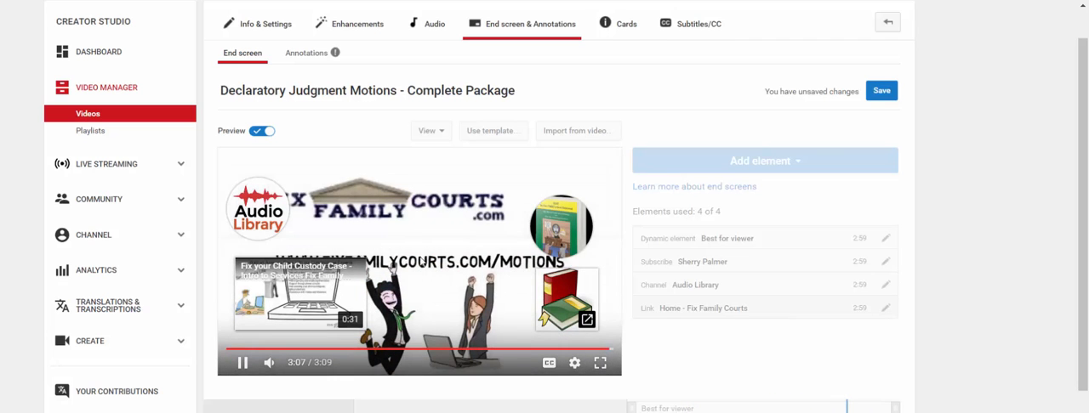
pyautogui.click(262, 131)
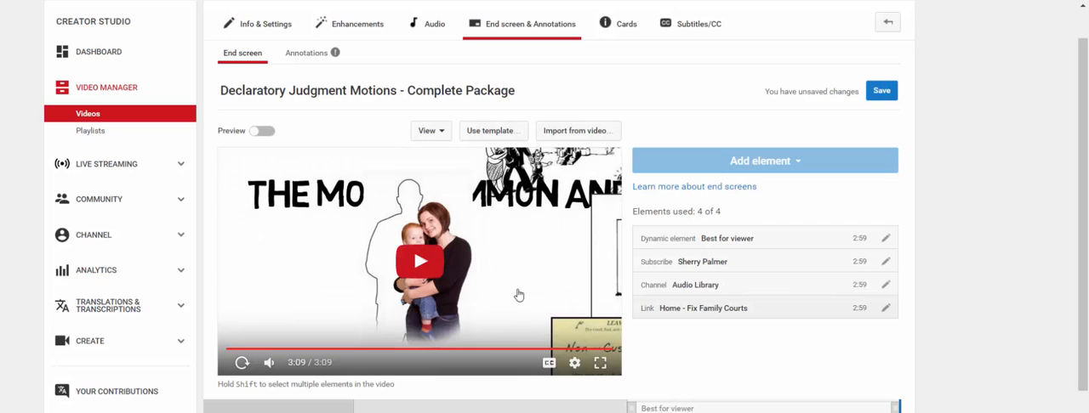
# On the timeline, drag the Subscribe element to start at 2:57
pyautogui.scroll(-3)
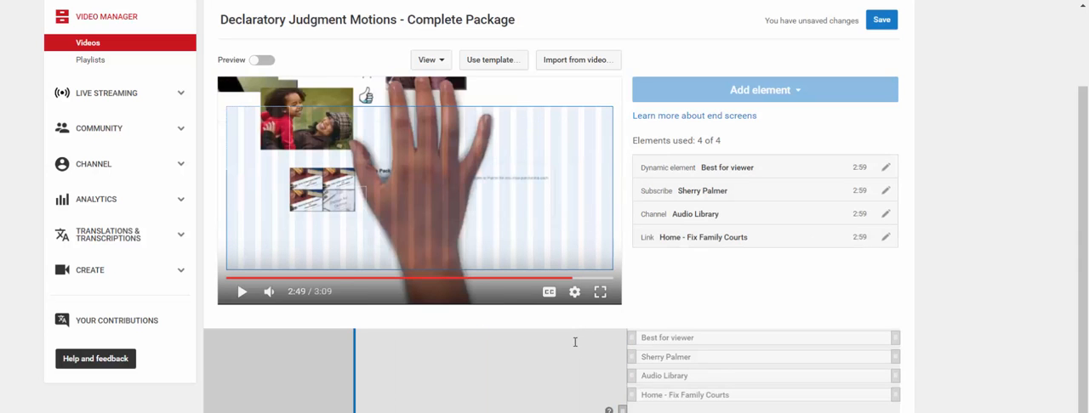
pyautogui.moveTo(353, 371)
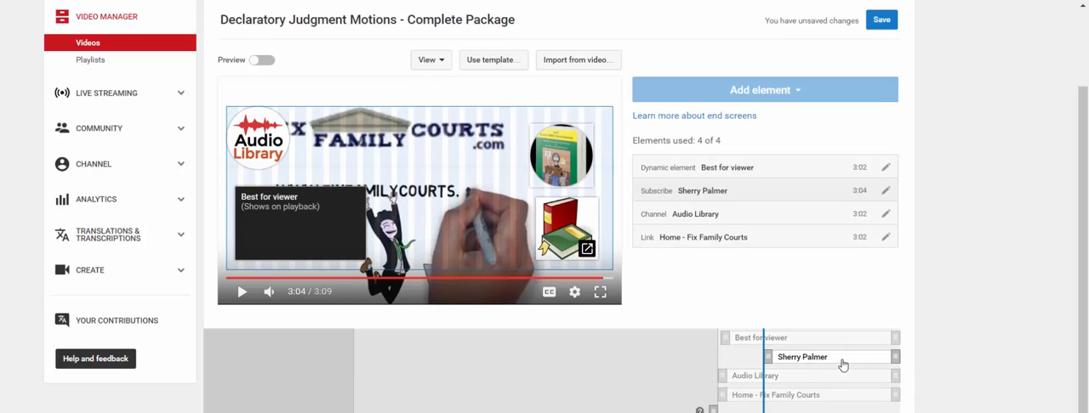
pyautogui.moveTo(801, 357); pyautogui.dragTo(618, 356)
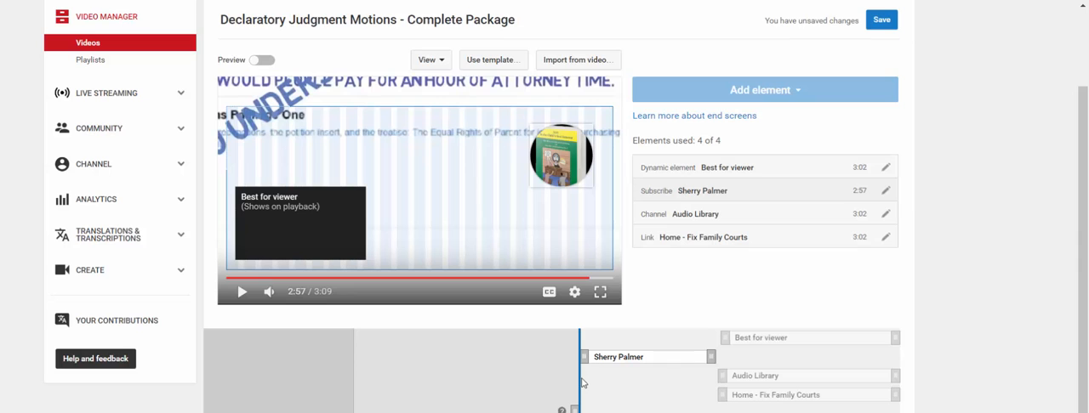
# Preview the retimed end screen playing over the video's ending
pyautogui.click(261, 60)
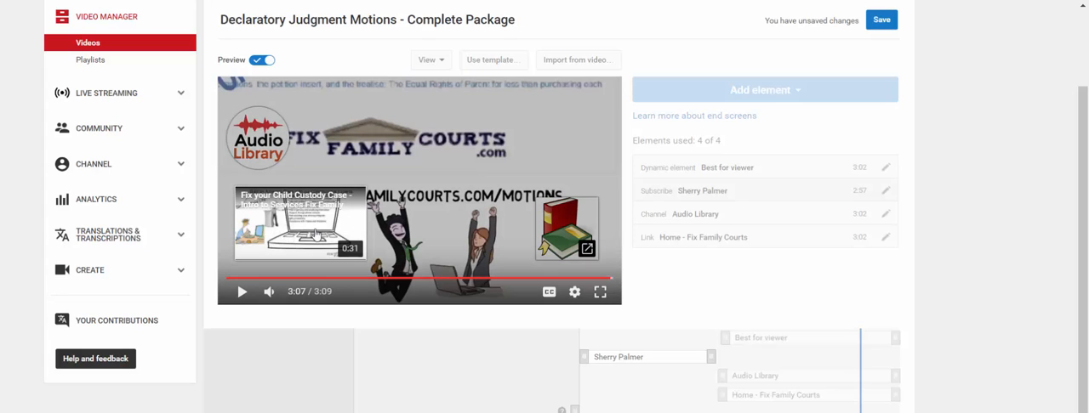
pyautogui.moveTo(313, 235)
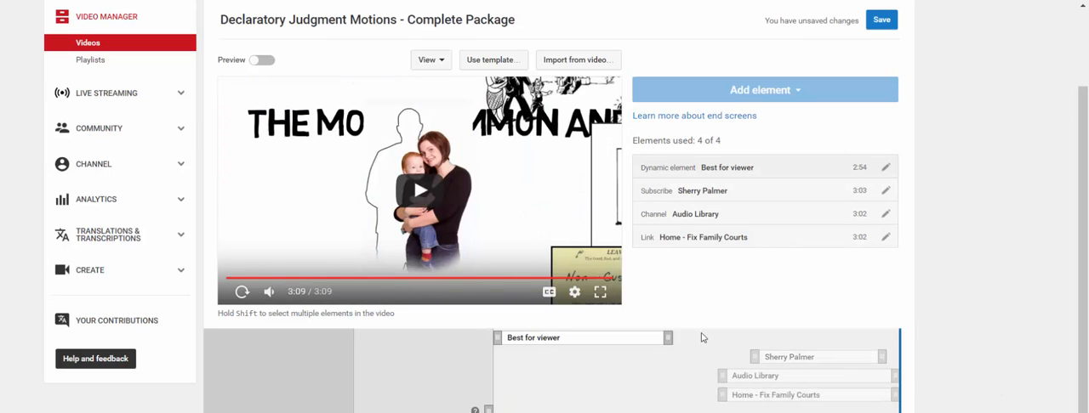
pyautogui.moveTo(581, 346)
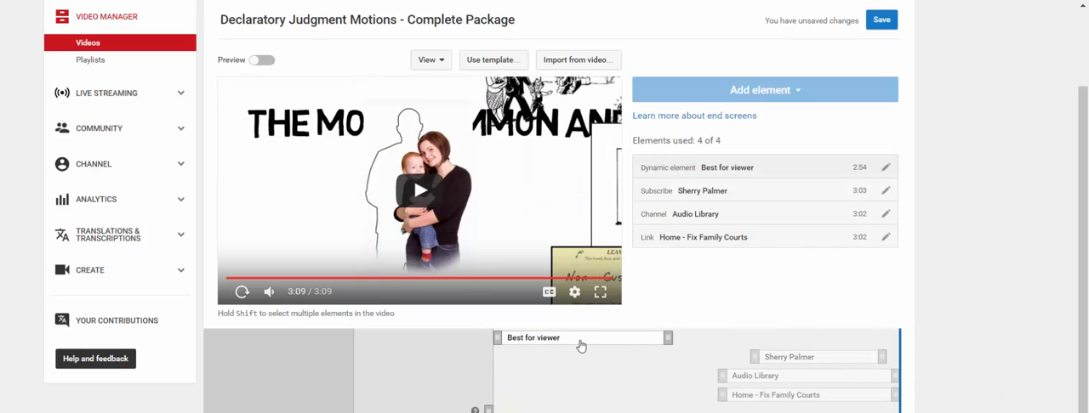
pyautogui.moveTo(497, 334)
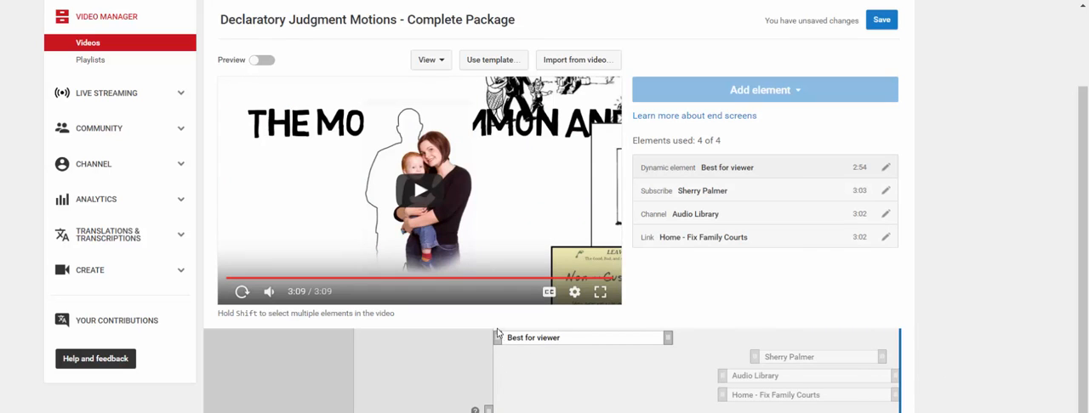
pyautogui.moveTo(495, 332)
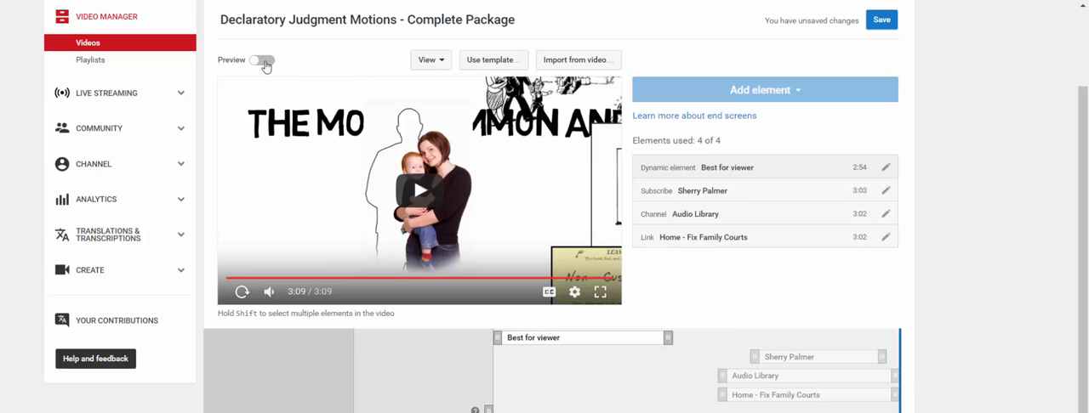
# Preview the end screen with Best for viewer appearing at 2:54, then return to editing
pyautogui.click(262, 60)
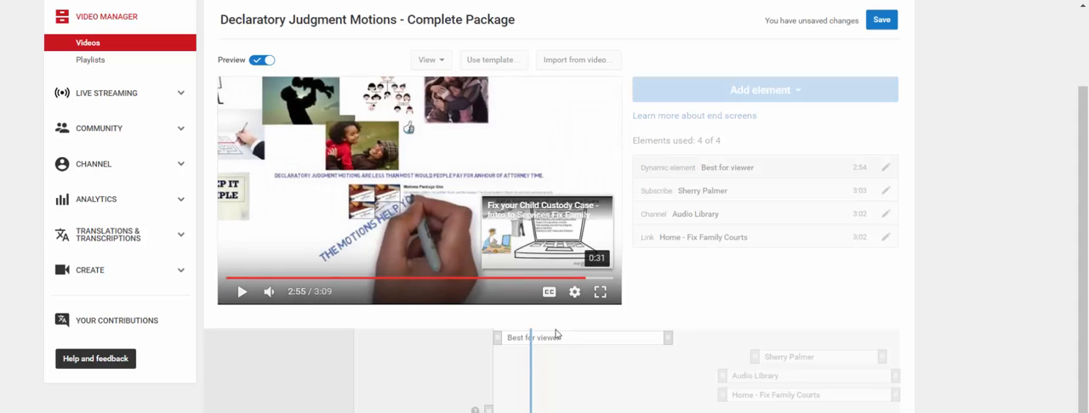
pyautogui.moveTo(658, 343)
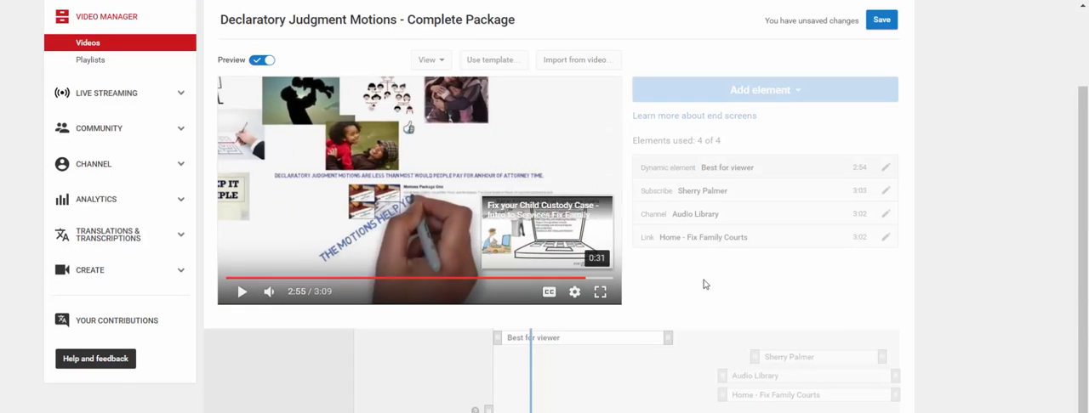
pyautogui.click(262, 60)
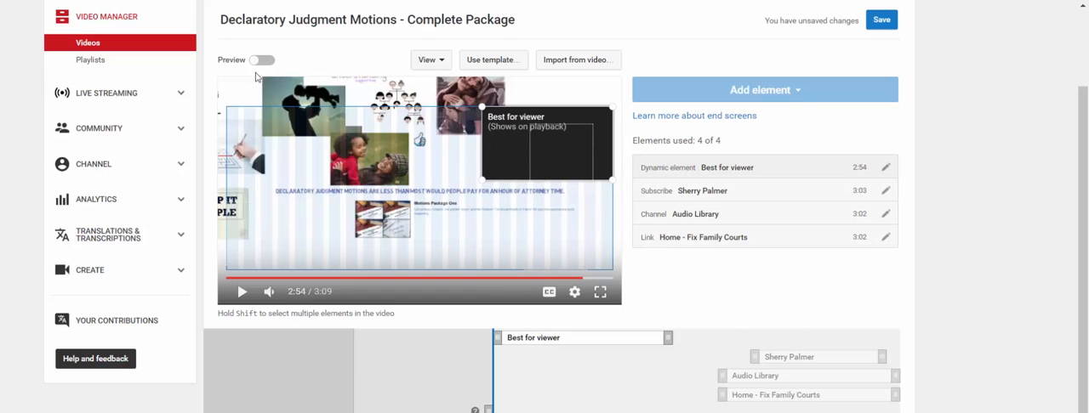
# Replay the rearranged end screen preview, then resume editing the element layout at 3:03
pyautogui.click(262, 59)
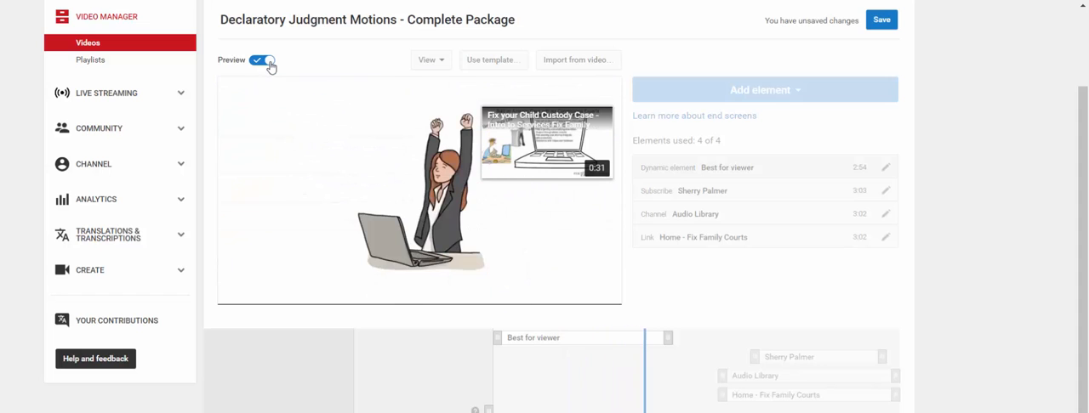
pyautogui.click(262, 59)
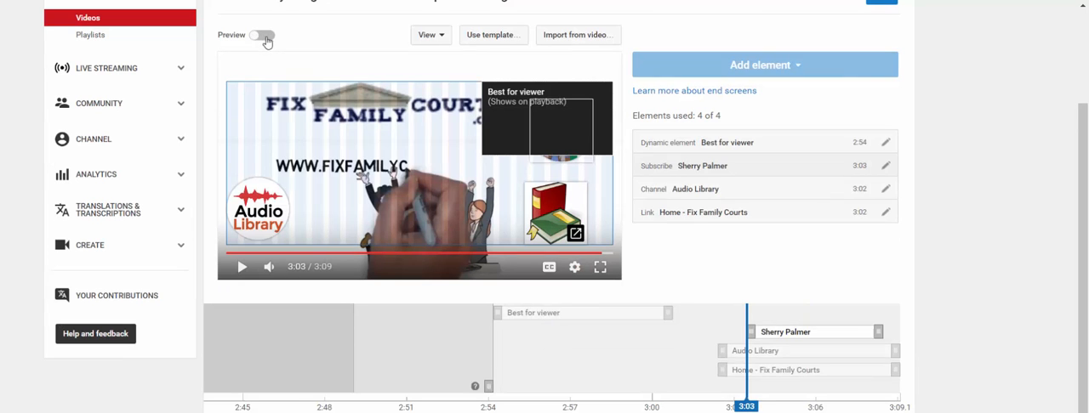
# Play the final end screen preview, pausing and resuming to check Audio Library, link and subscribe elements
pyautogui.click(262, 35)
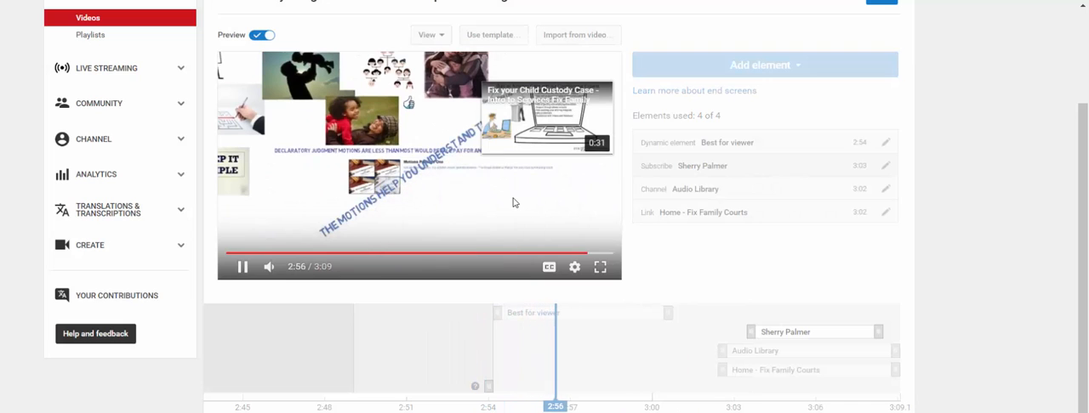
pyautogui.click(242, 266)
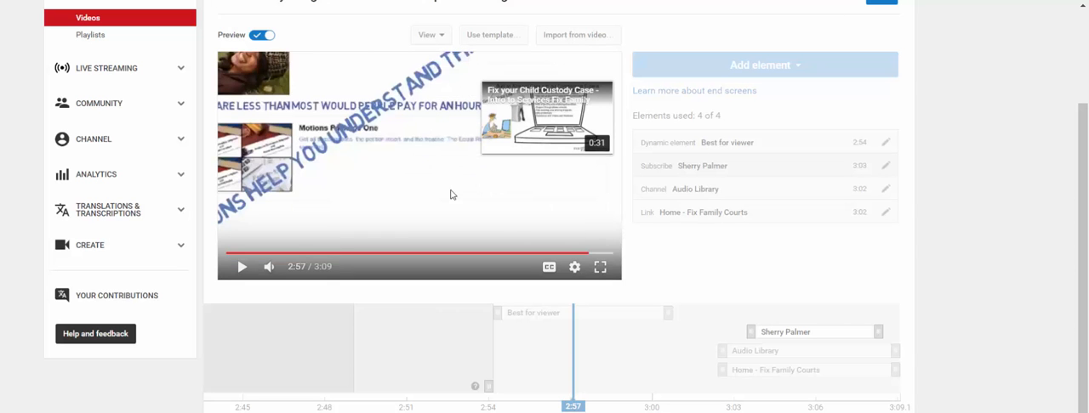
pyautogui.moveTo(400, 227)
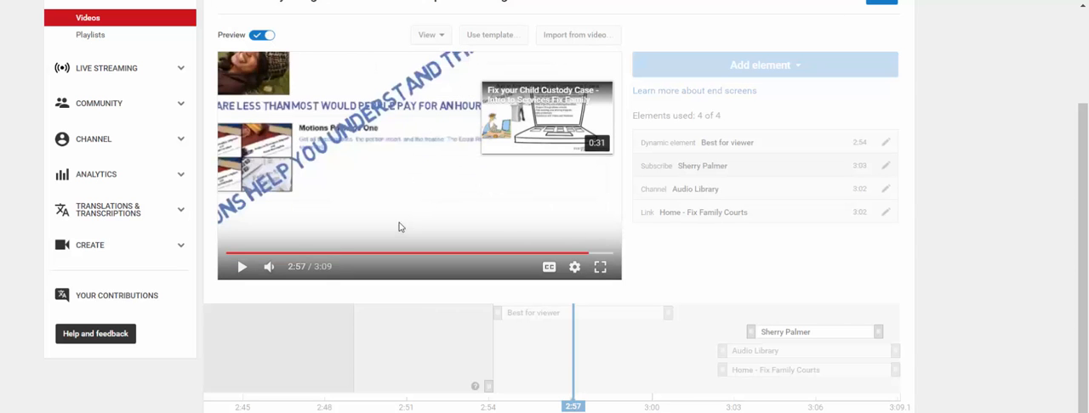
pyautogui.click(241, 267)
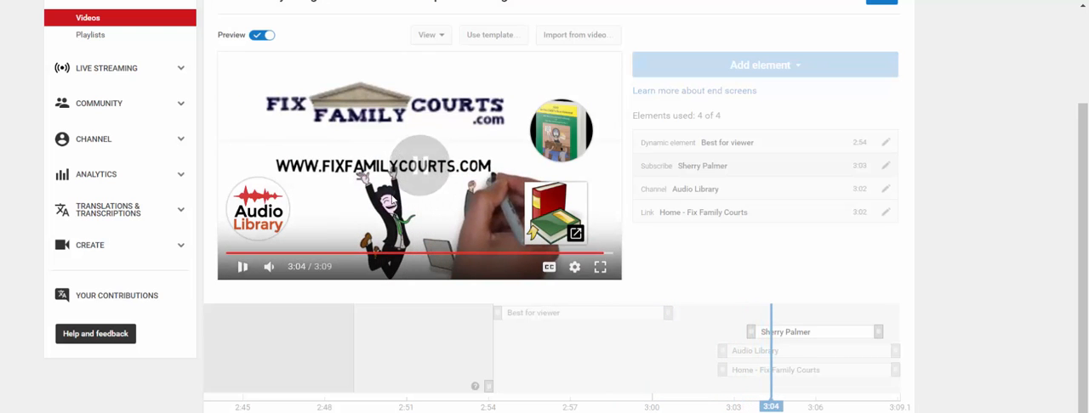
# Stop playback near the end and save the four-element end screen changes
pyautogui.click(241, 266)
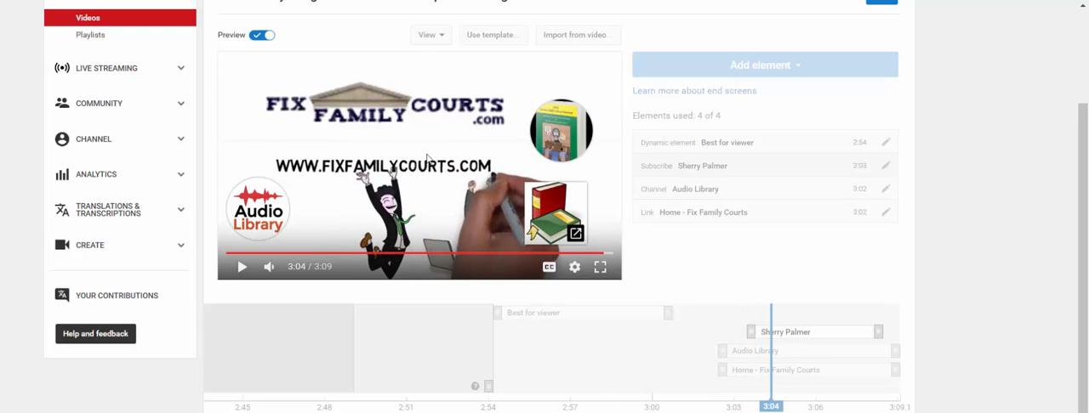
pyautogui.moveTo(411, 190)
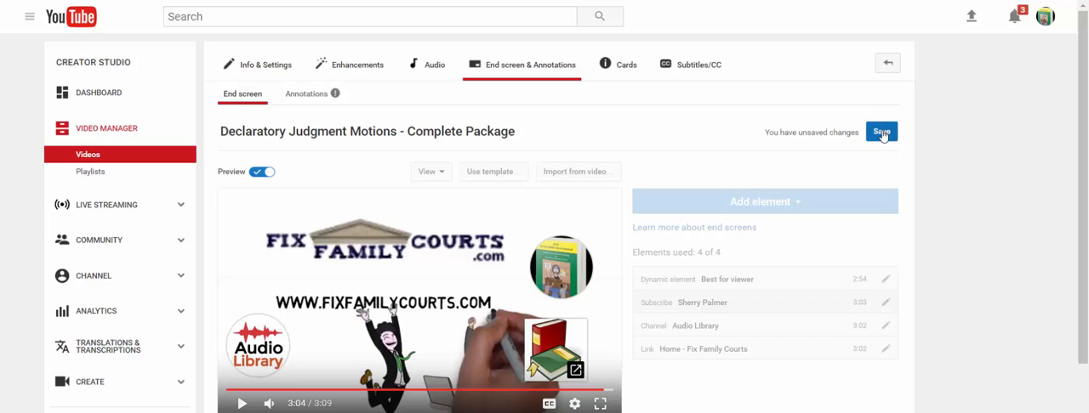
pyautogui.click(881, 132)
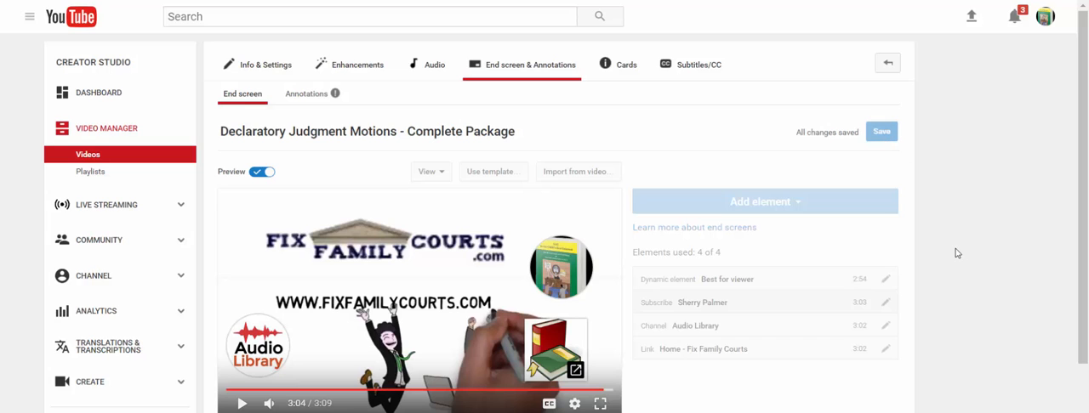